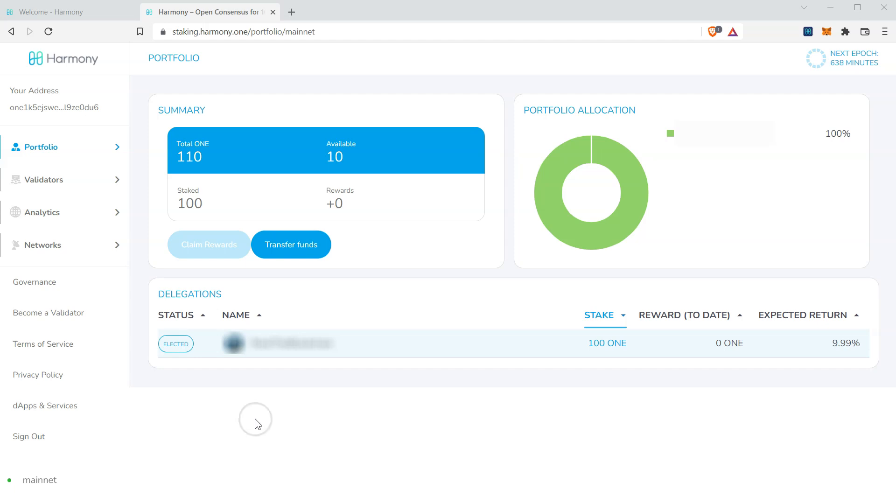
# Check the Harmony and MetaMask wallets, then reach MetaMask's Add a network form.
pyautogui.click(807, 32)
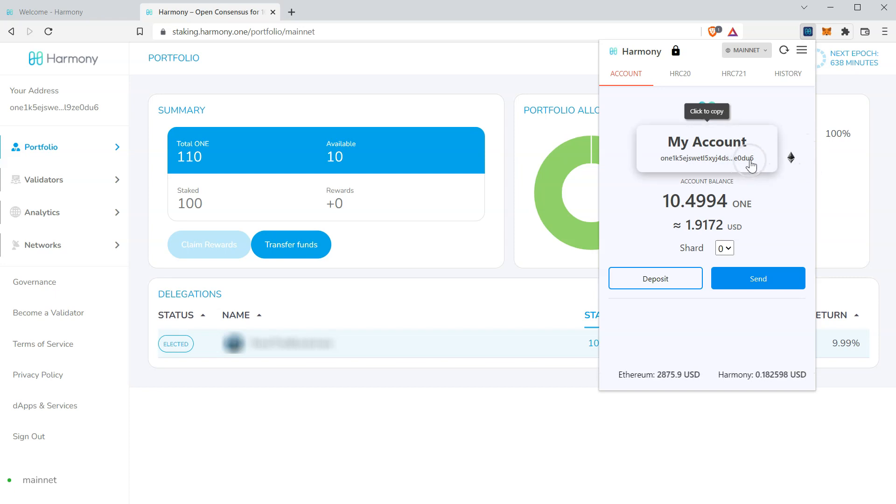
pyautogui.moveTo(259, 85)
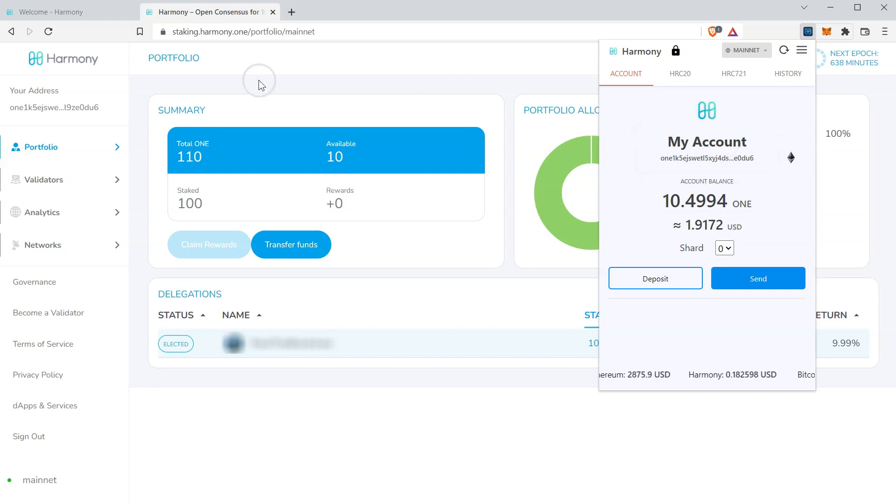
pyautogui.moveTo(179, 88)
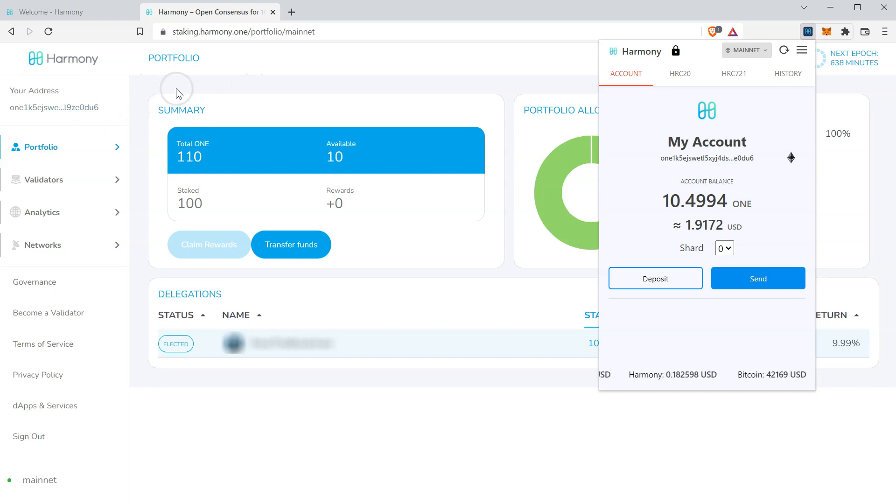
pyautogui.click(423, 109)
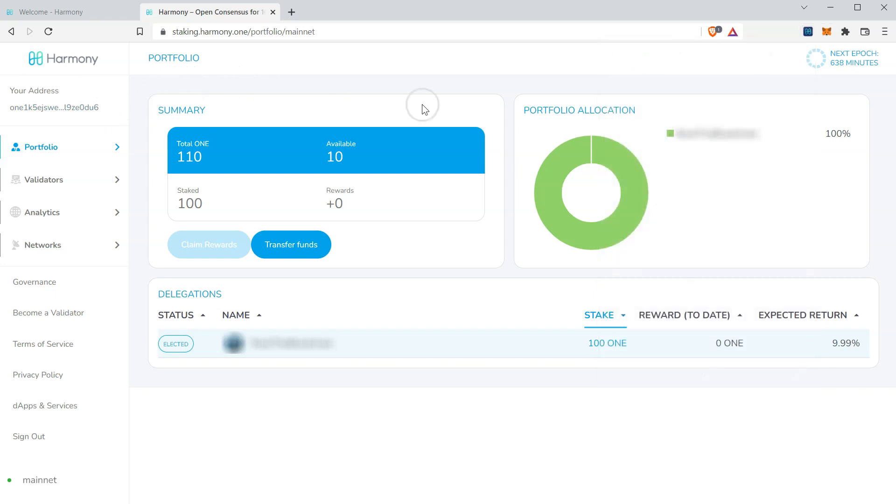
pyautogui.moveTo(828, 32)
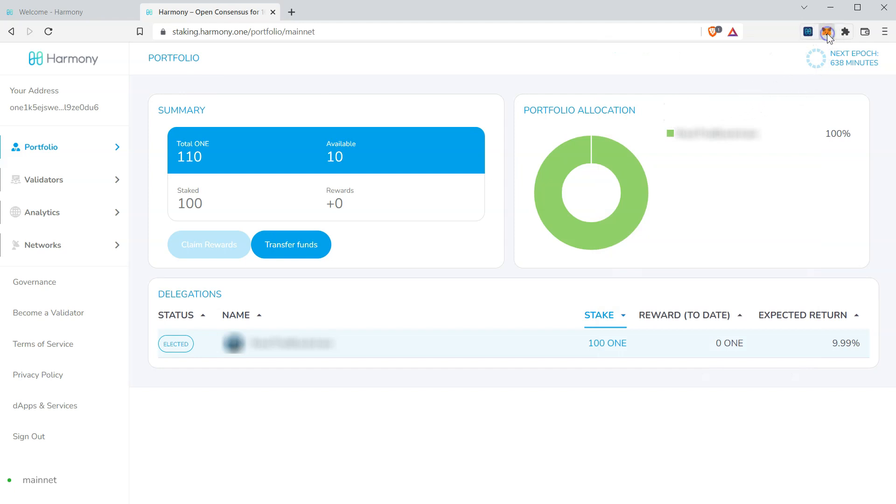
pyautogui.click(826, 32)
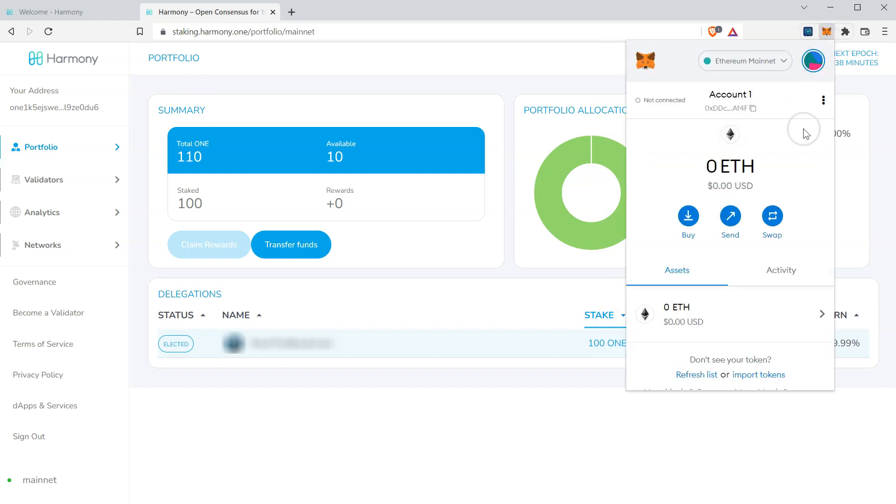
pyautogui.moveTo(808, 129)
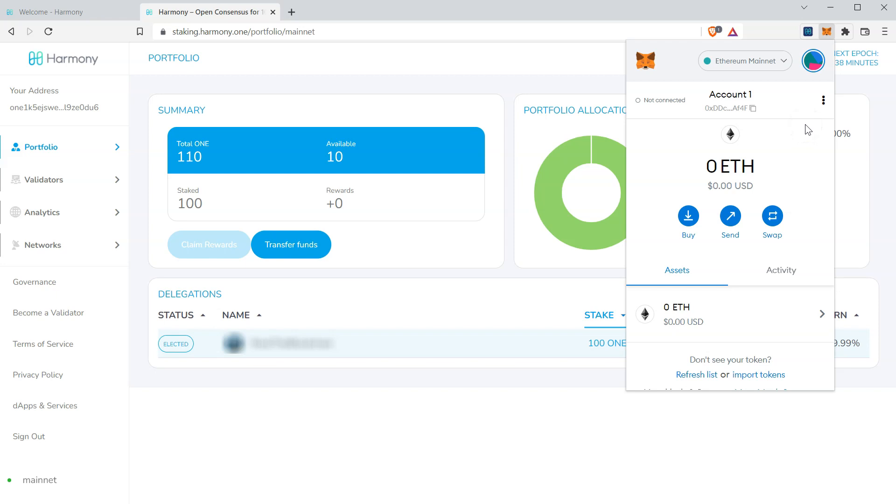
pyautogui.moveTo(778, 71)
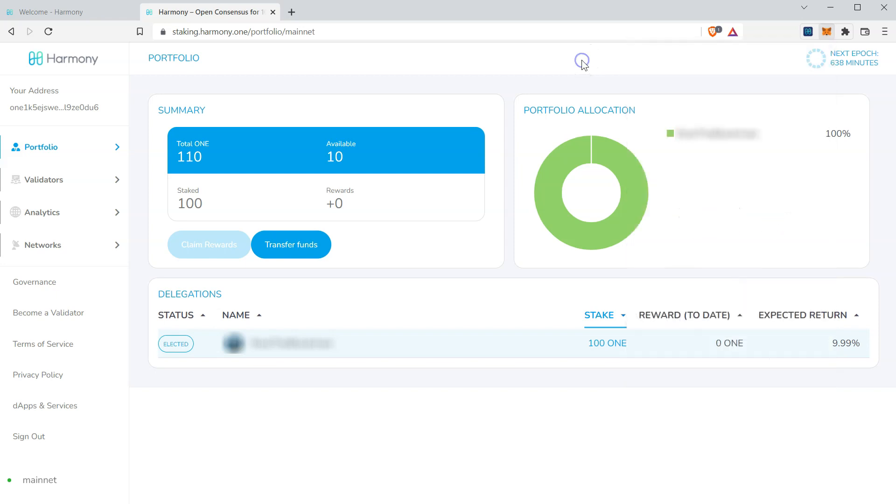
pyautogui.moveTo(826, 31)
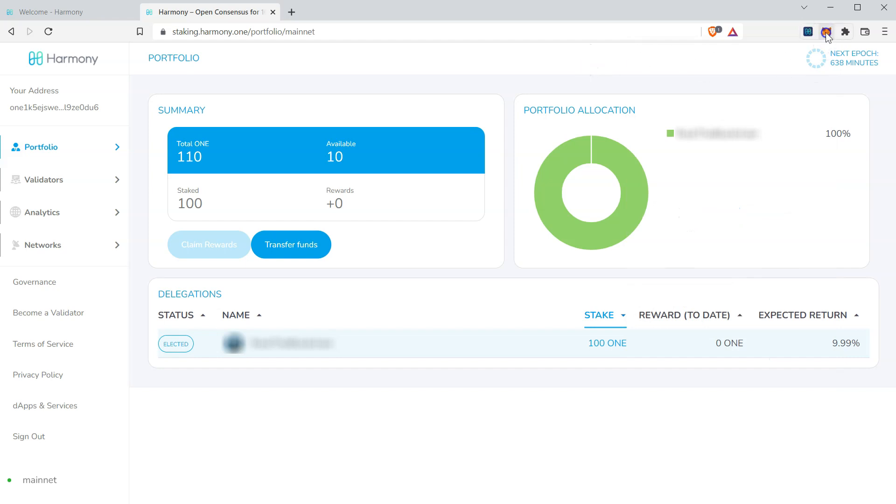
pyautogui.click(826, 32)
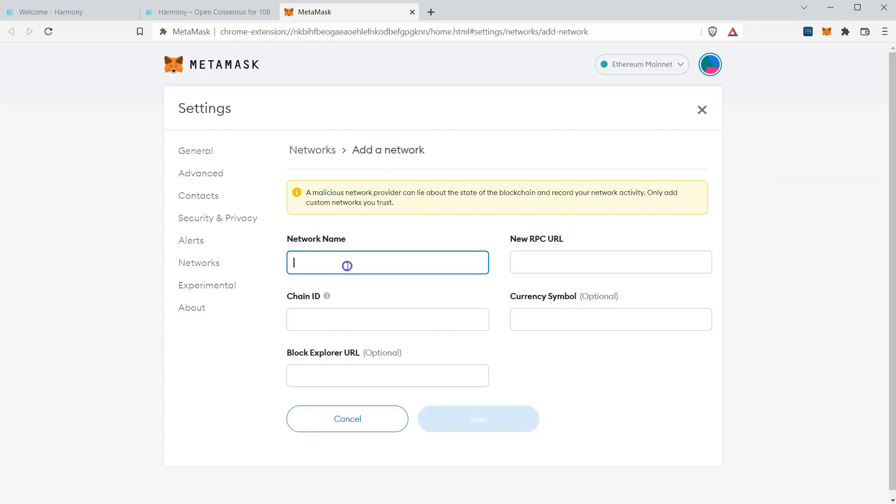
pyautogui.write('Harmony')
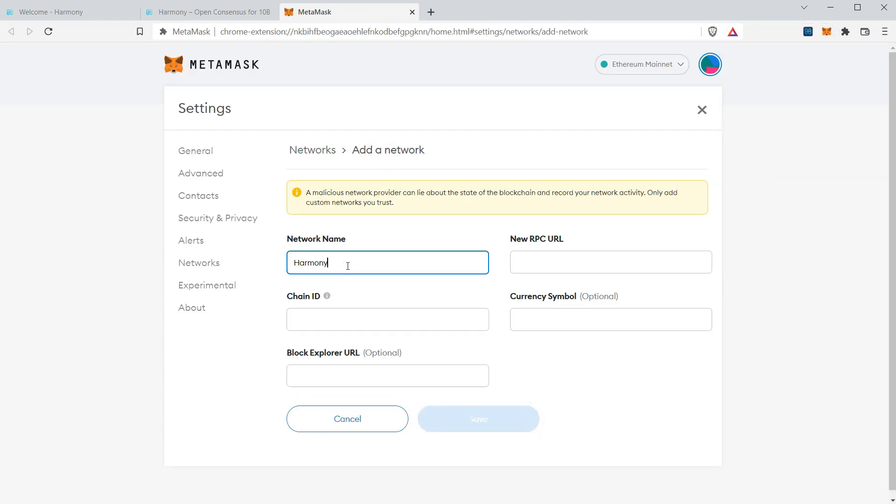
pyautogui.write('Mainnet')
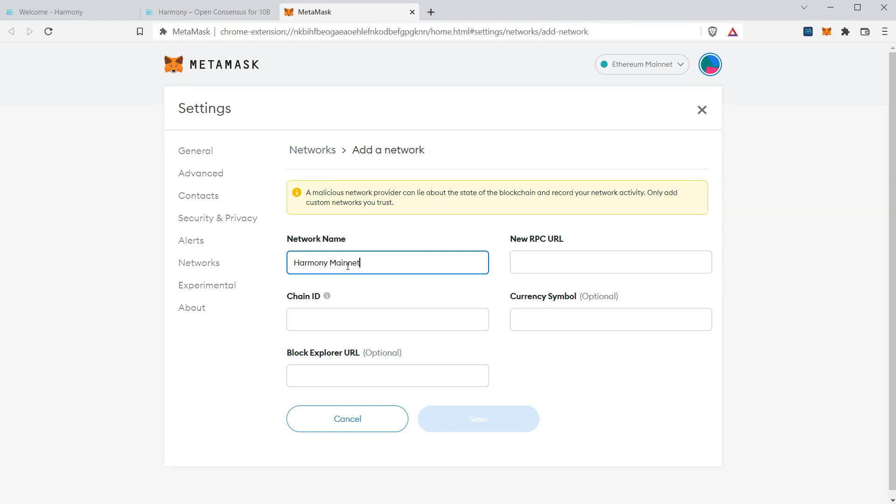
pyautogui.click(609, 262)
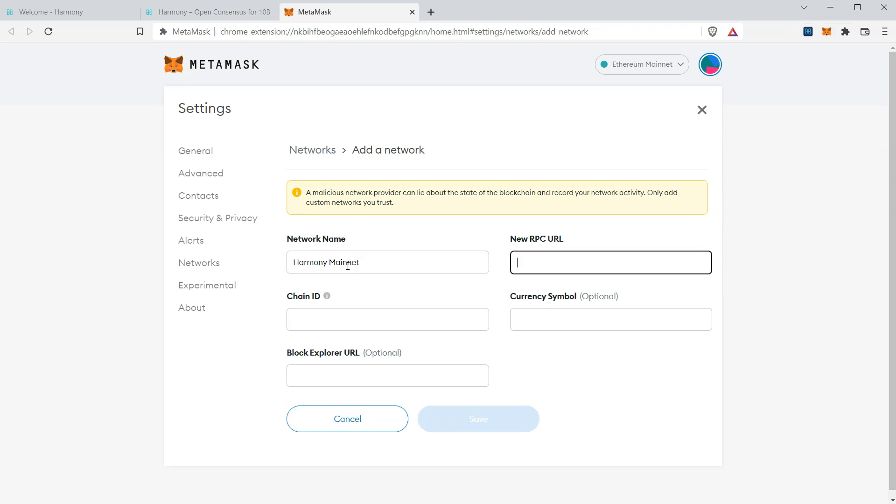
pyautogui.write('https://api.harmon')
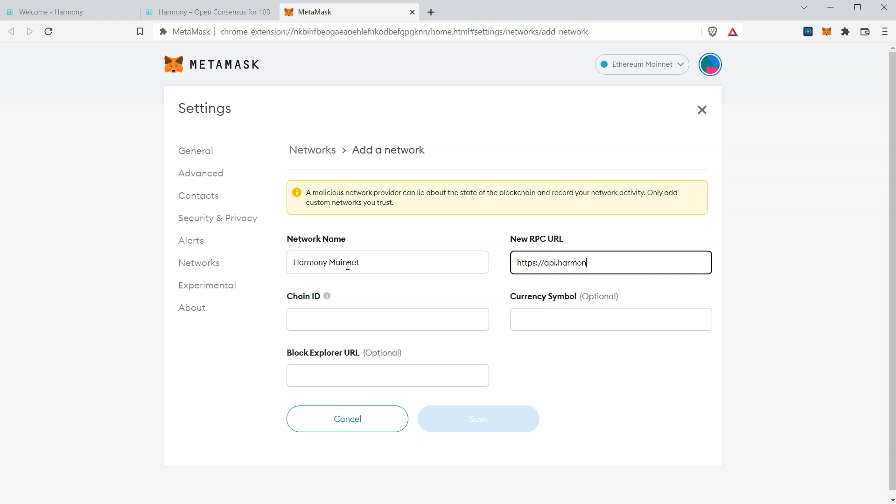
pyautogui.write('y.one')
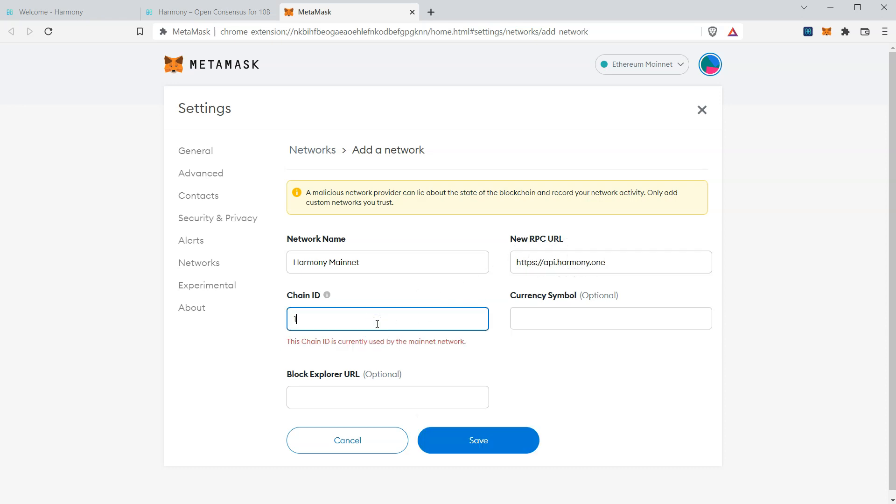
pyautogui.write('1666600')
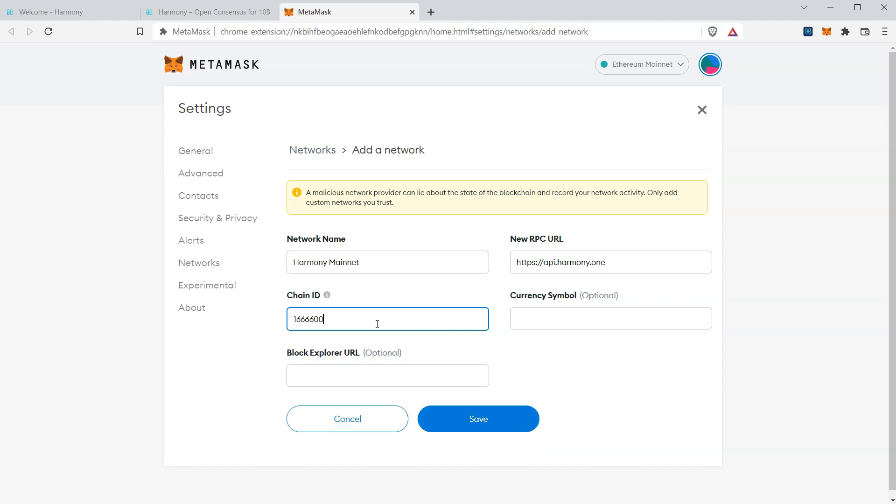
pyautogui.write('000')
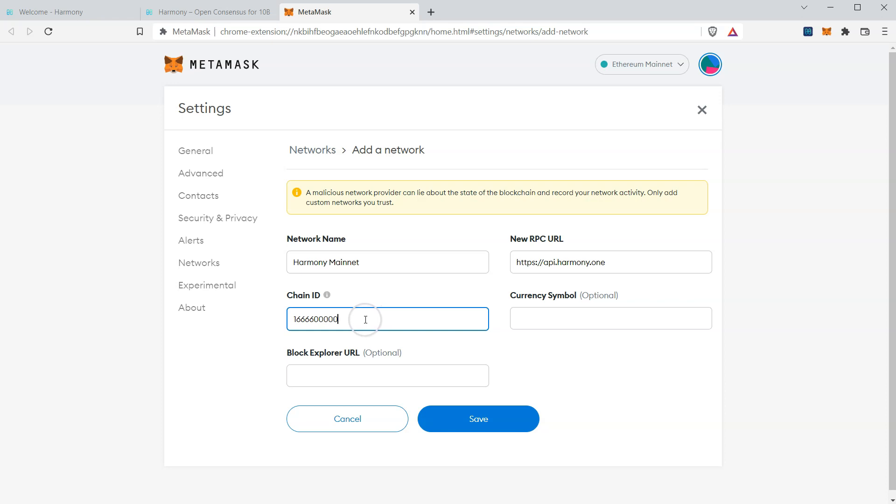
pyautogui.moveTo(373, 319)
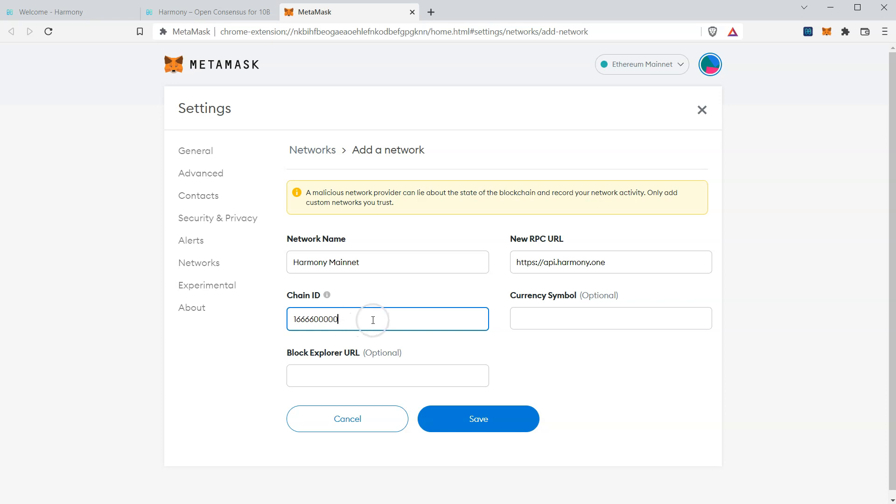
pyautogui.click(611, 319)
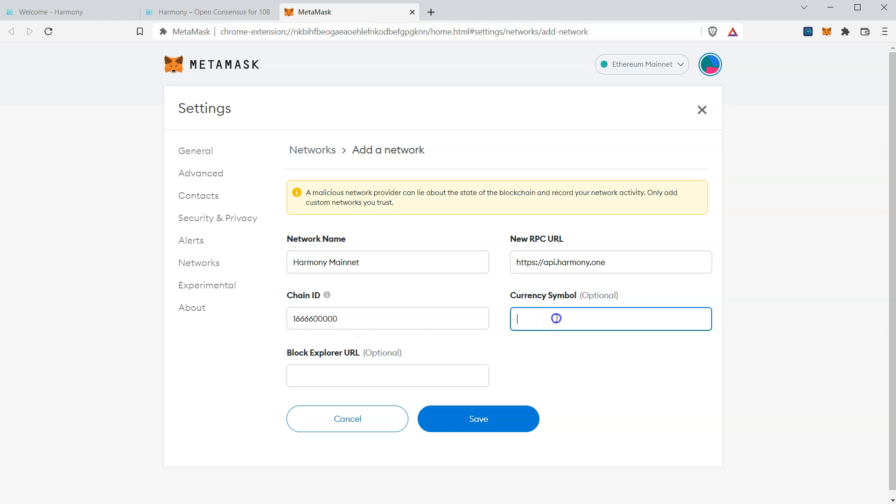
pyautogui.write('ONE')
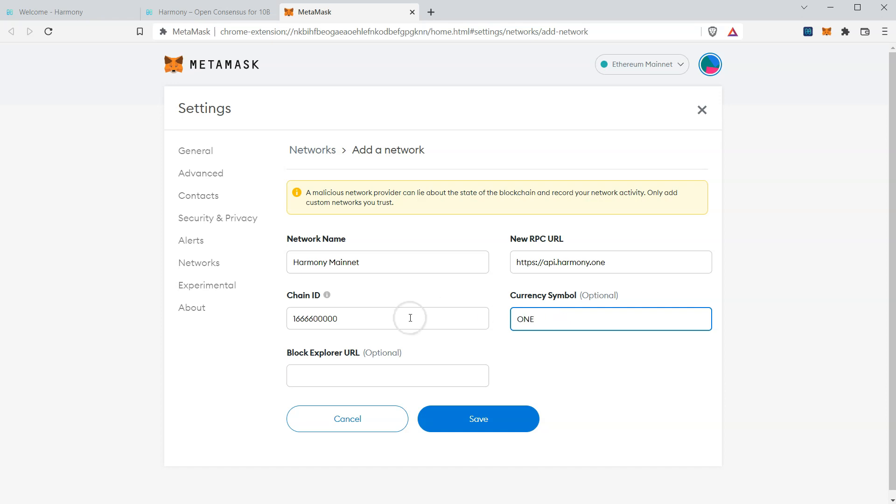
pyautogui.write('h')
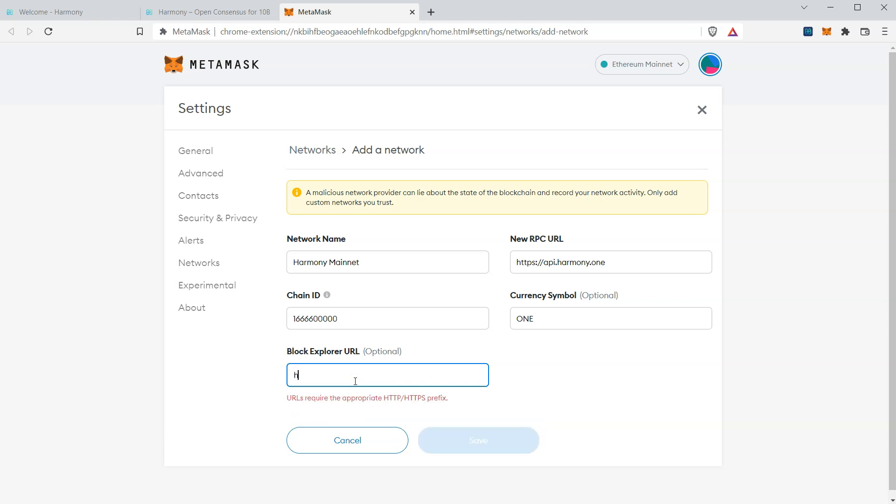
pyautogui.write('ttps://e')
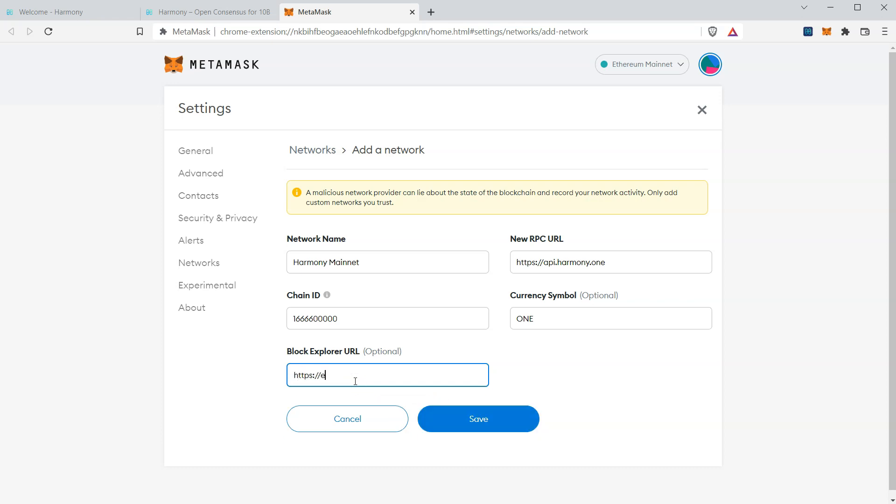
pyautogui.write('xplorer.h')
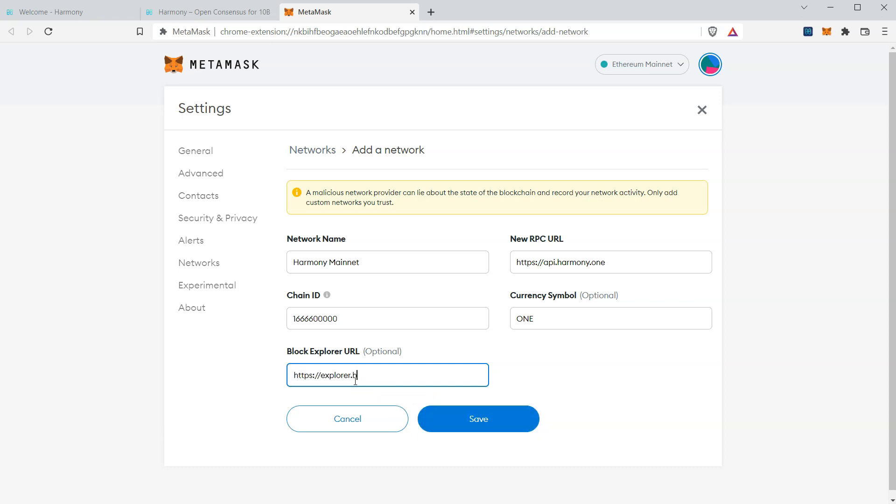
pyautogui.write('armony.one')
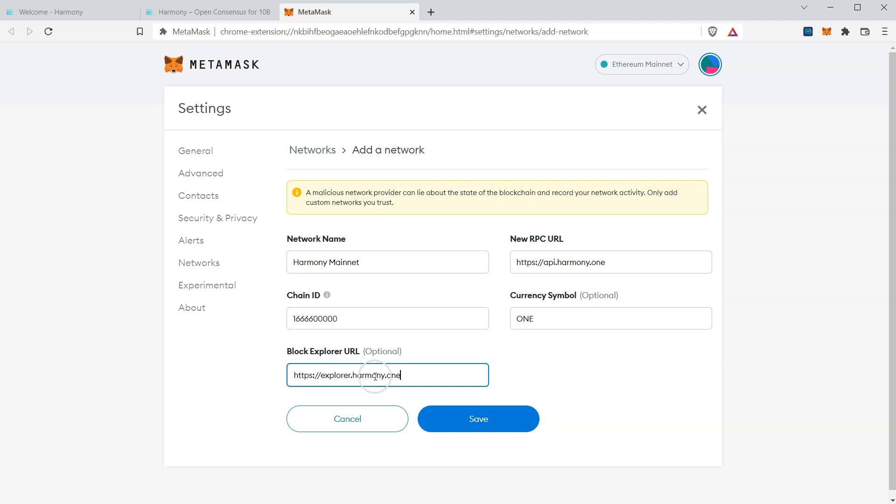
pyautogui.click(478, 419)
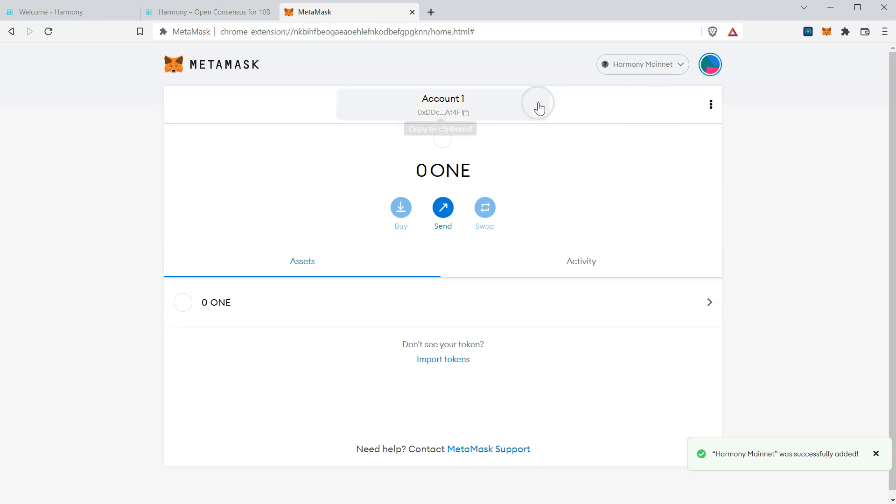
pyautogui.moveTo(557, 90)
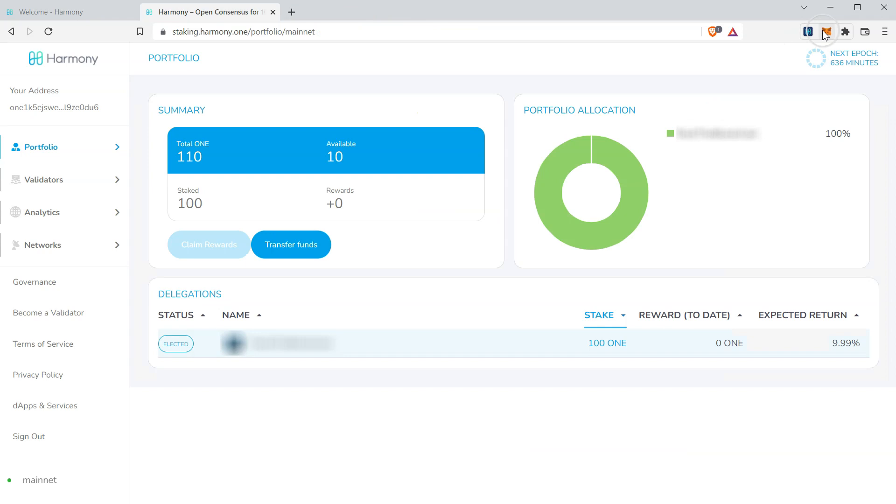
pyautogui.click(826, 31)
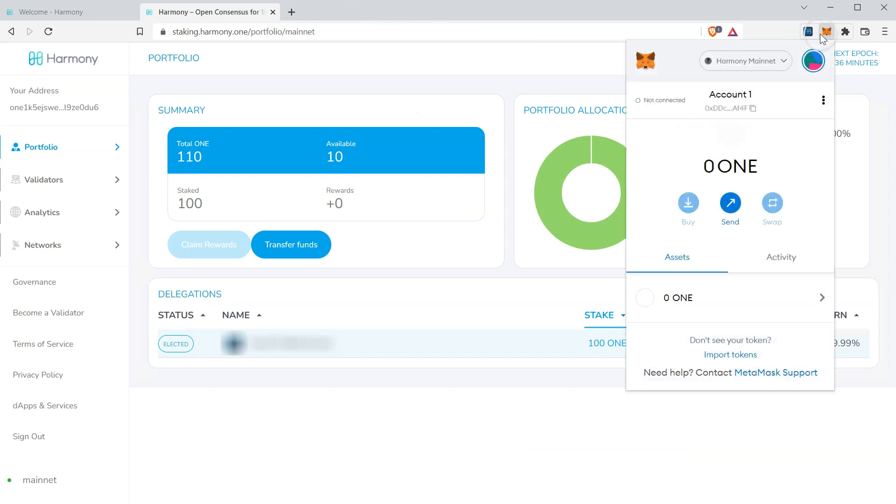
pyautogui.click(582, 83)
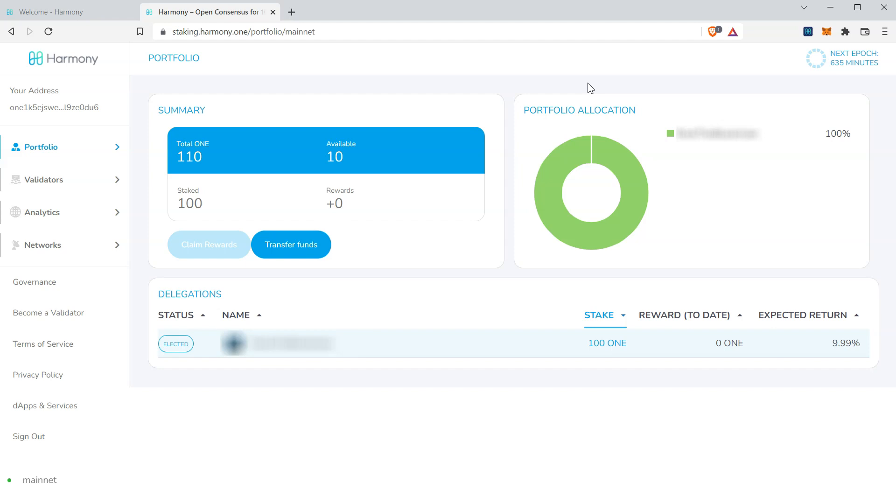
pyautogui.moveTo(808, 45)
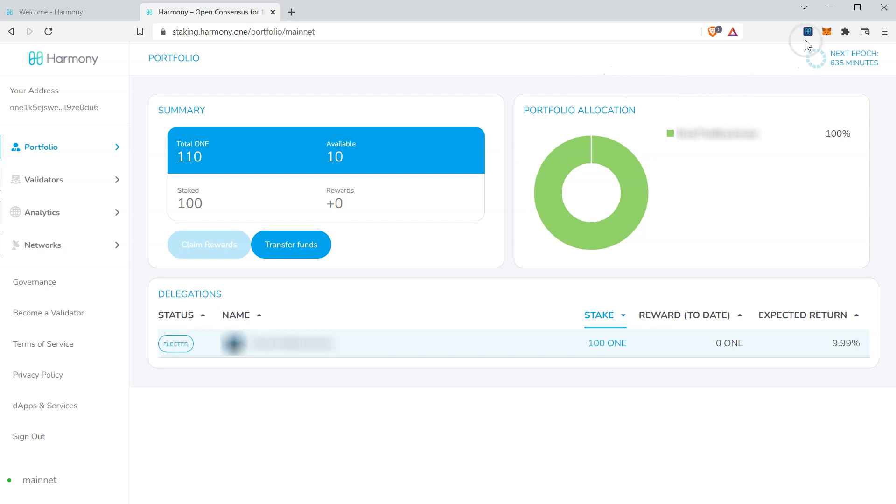
# Start Export Private Key from the Harmony extension's account menu.
pyautogui.click(808, 31)
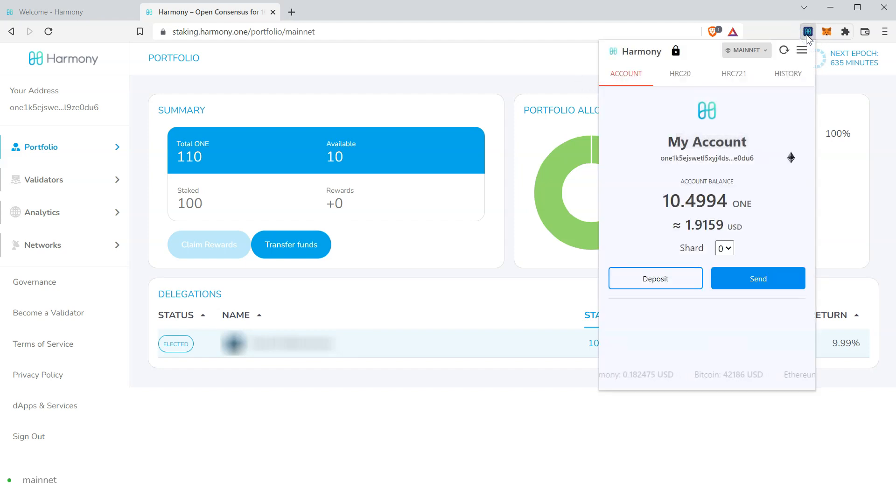
pyautogui.click(802, 51)
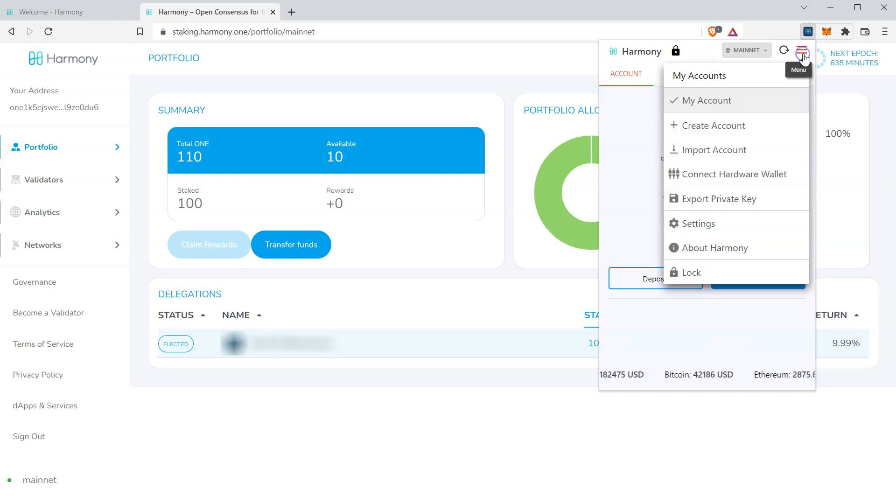
pyautogui.moveTo(713, 213)
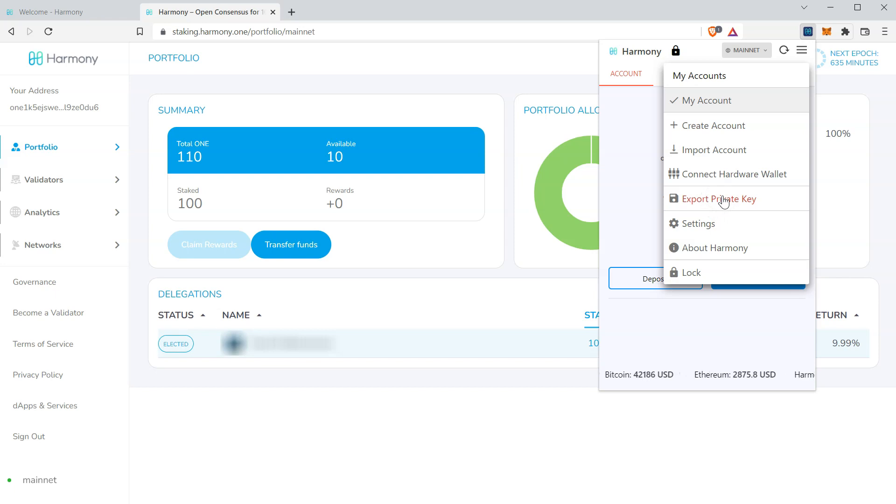
pyautogui.click(719, 198)
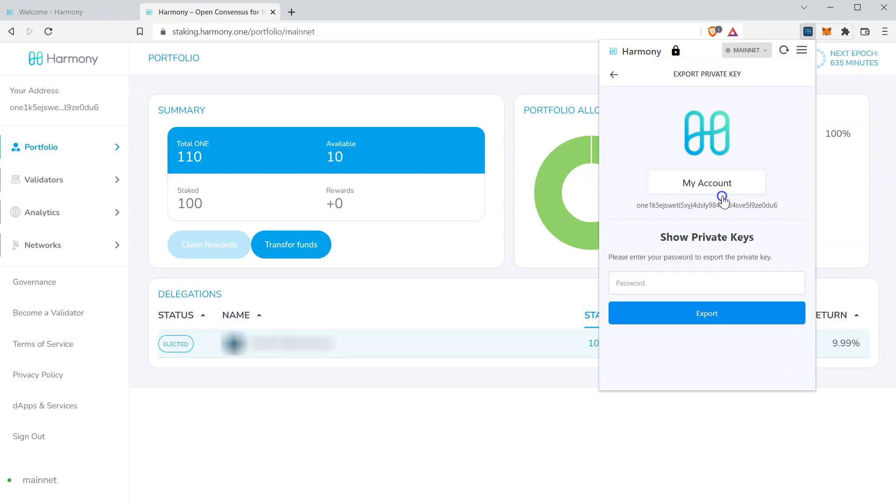
pyautogui.moveTo(671, 180)
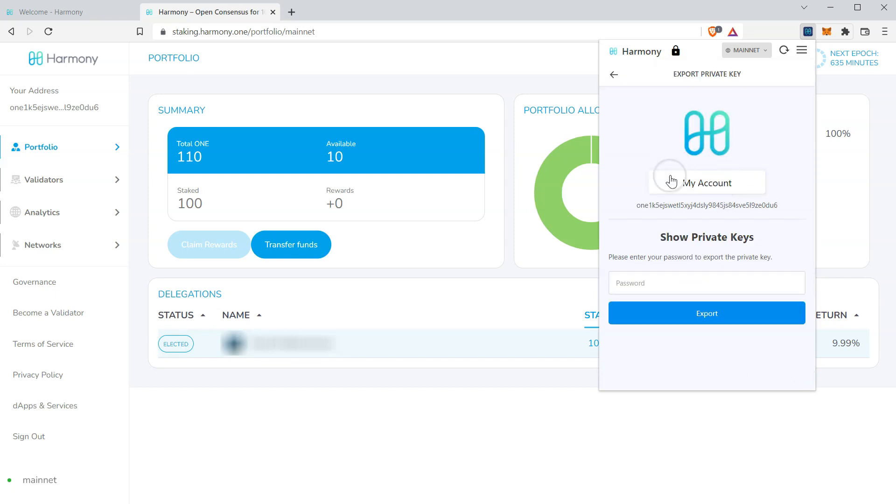
pyautogui.moveTo(760, 174)
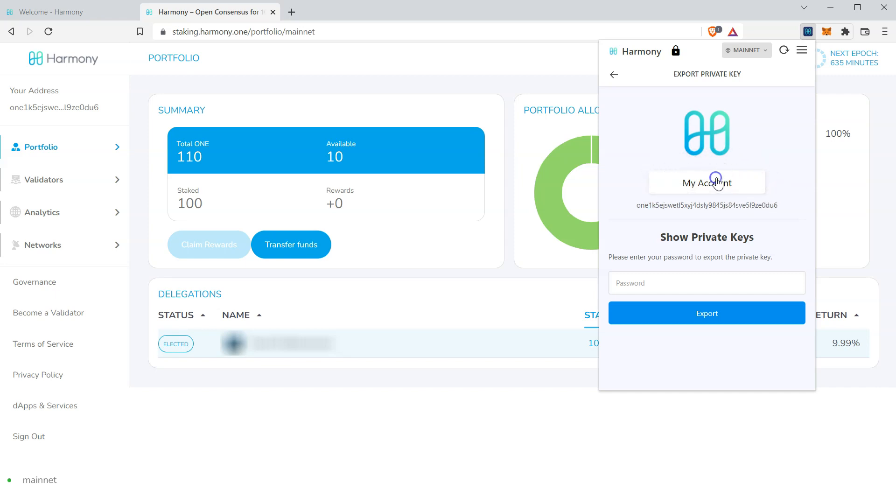
# Enter the wallet password, reveal the private key and copy it to the clipboard.
pyautogui.click(706, 282)
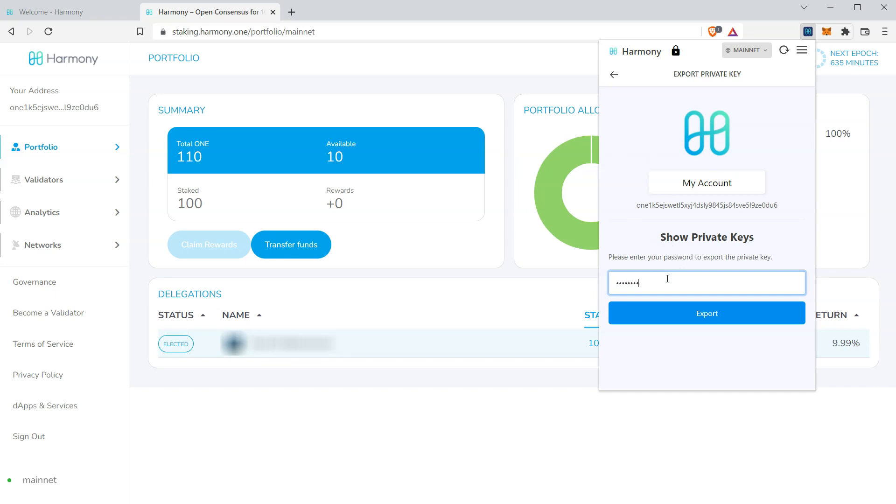
pyautogui.click(707, 314)
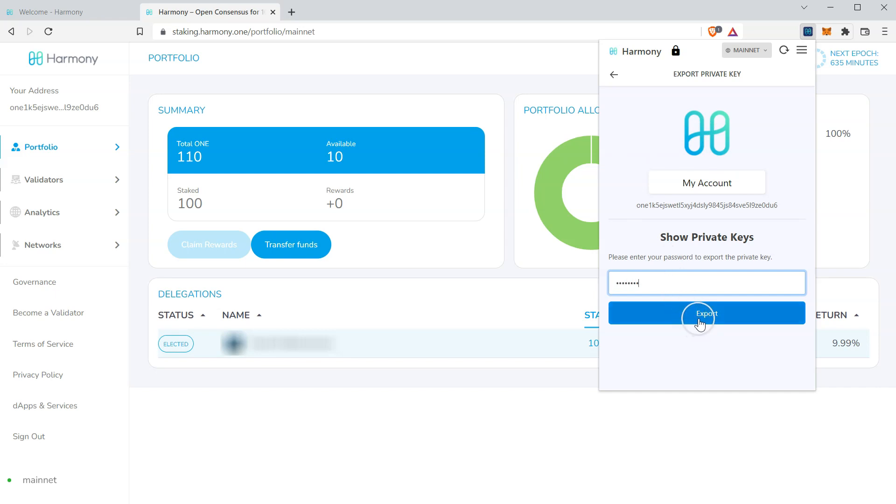
pyautogui.click(707, 313)
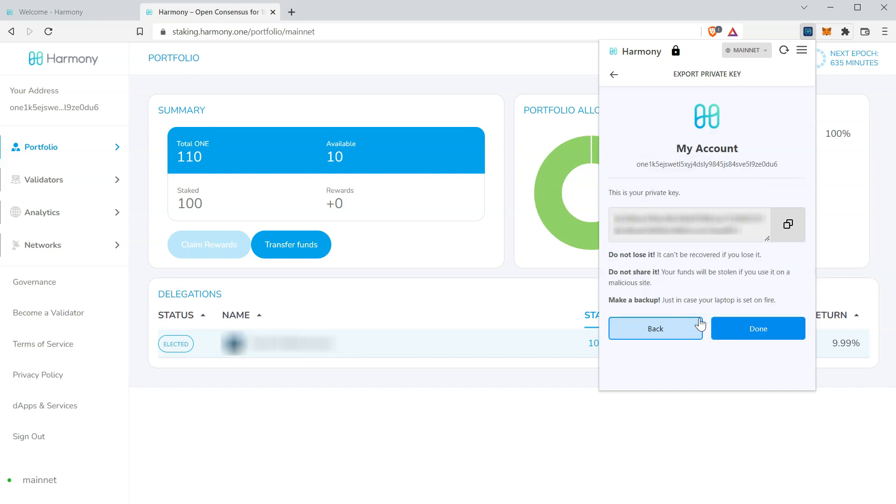
pyautogui.moveTo(741, 273)
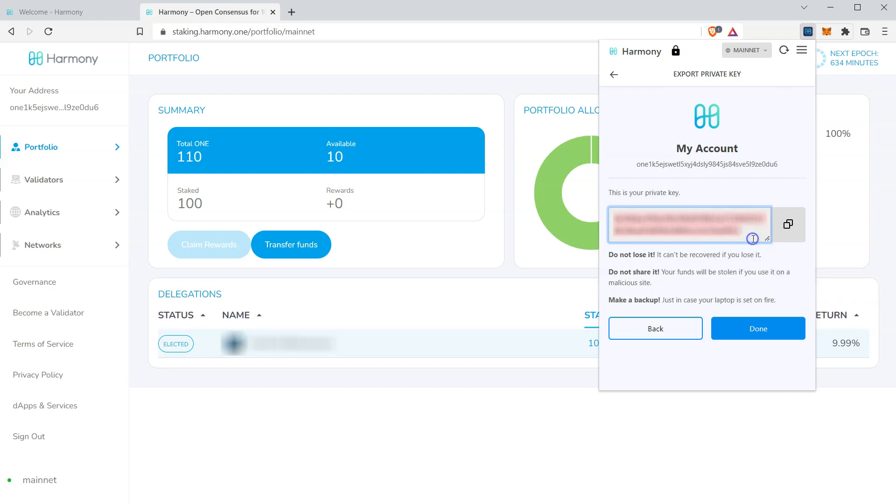
pyautogui.moveTo(790, 223)
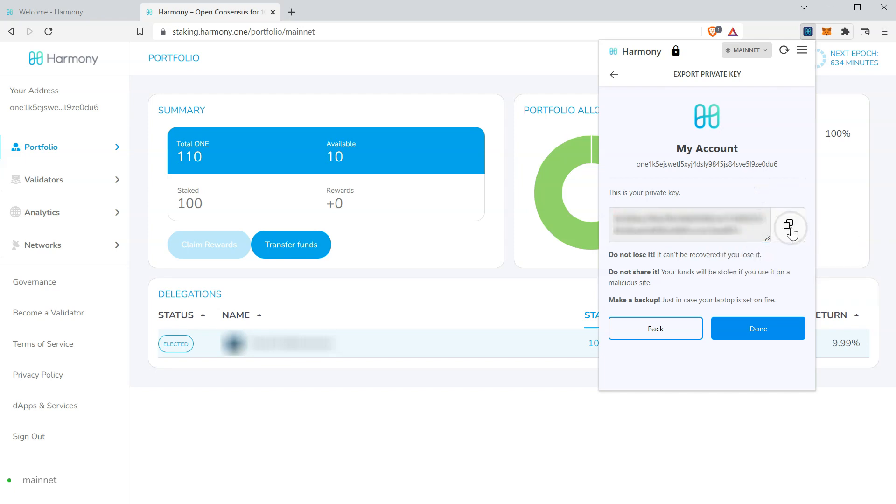
pyautogui.click(790, 225)
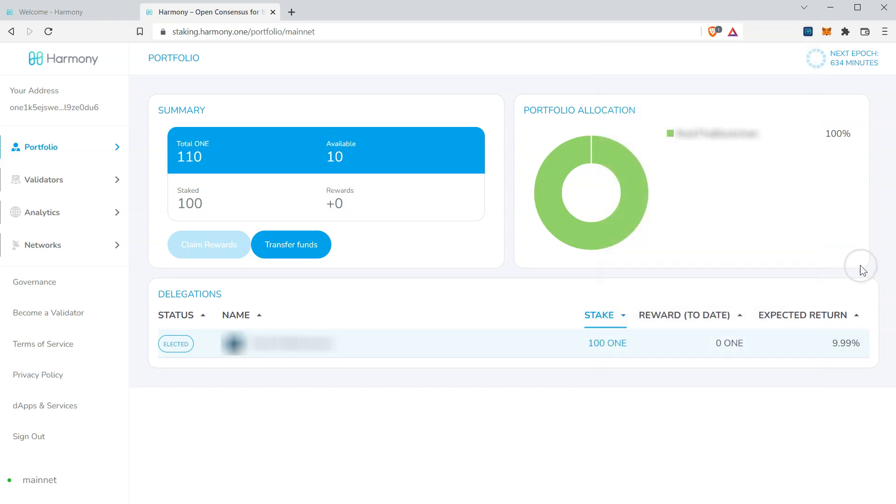
pyautogui.moveTo(856, 266)
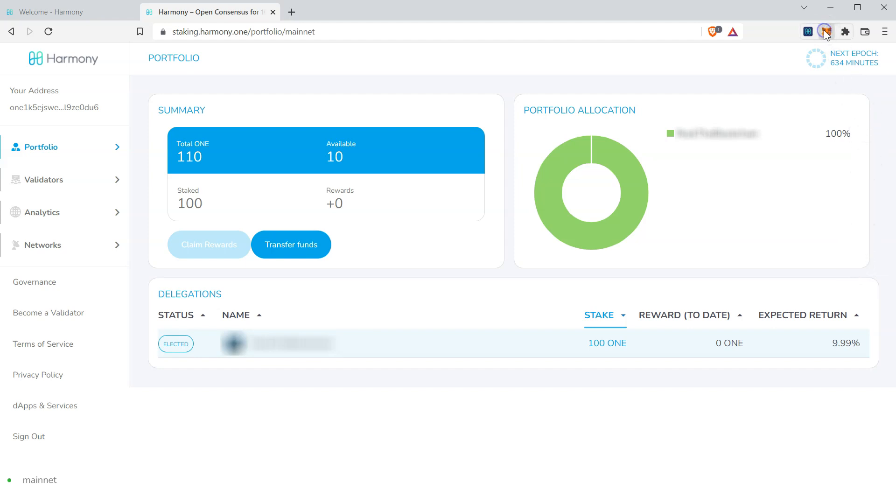
# Import the Harmony account into MetaMask from the pasted private key.
pyautogui.click(826, 31)
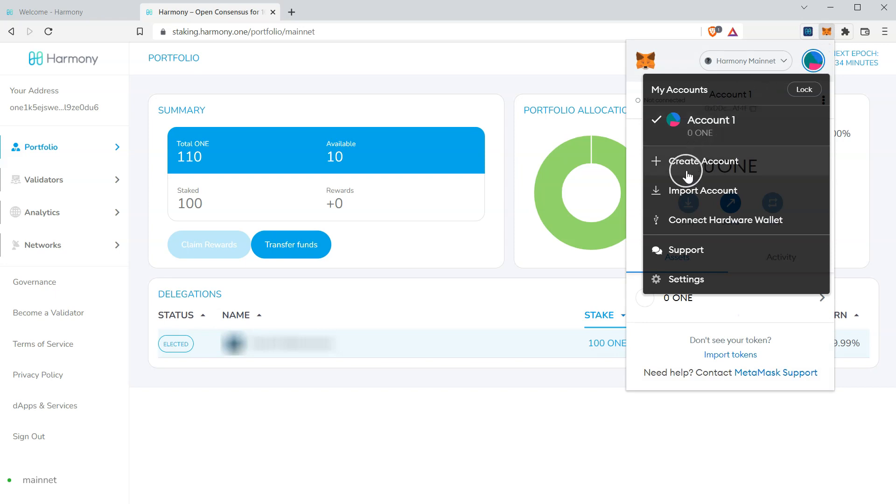
pyautogui.moveTo(690, 194)
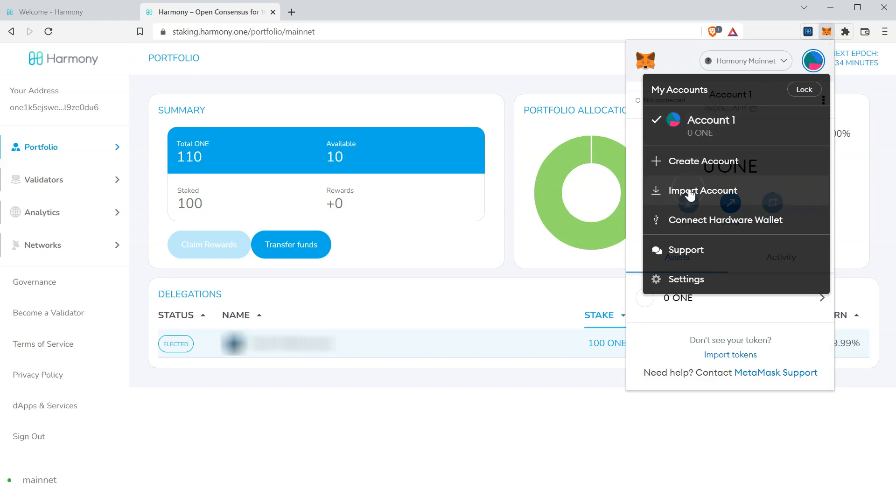
pyautogui.click(703, 190)
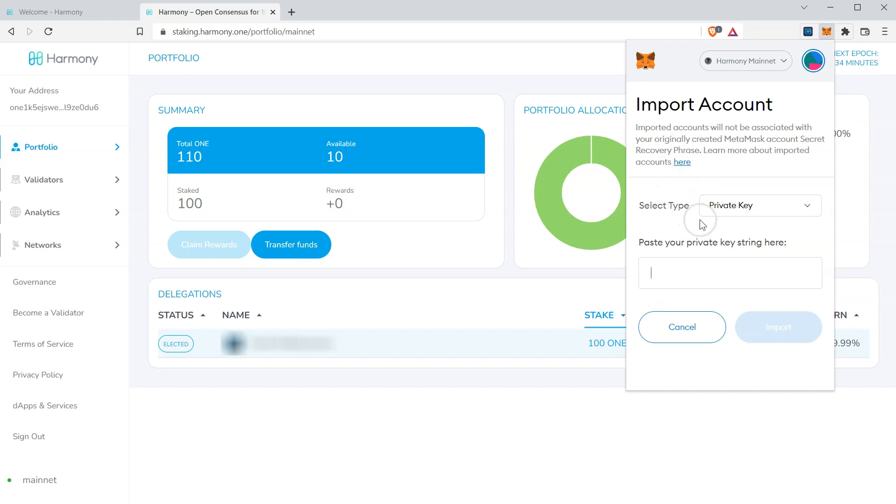
pyautogui.moveTo(678, 272)
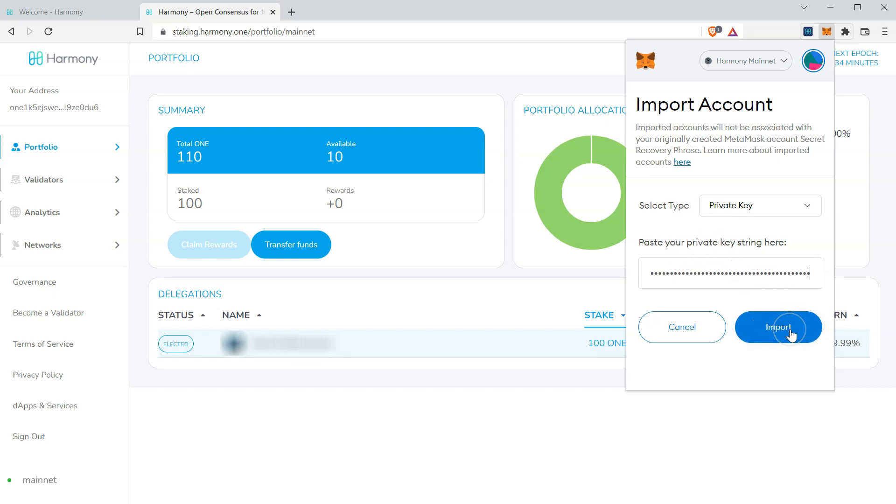
pyautogui.click(778, 327)
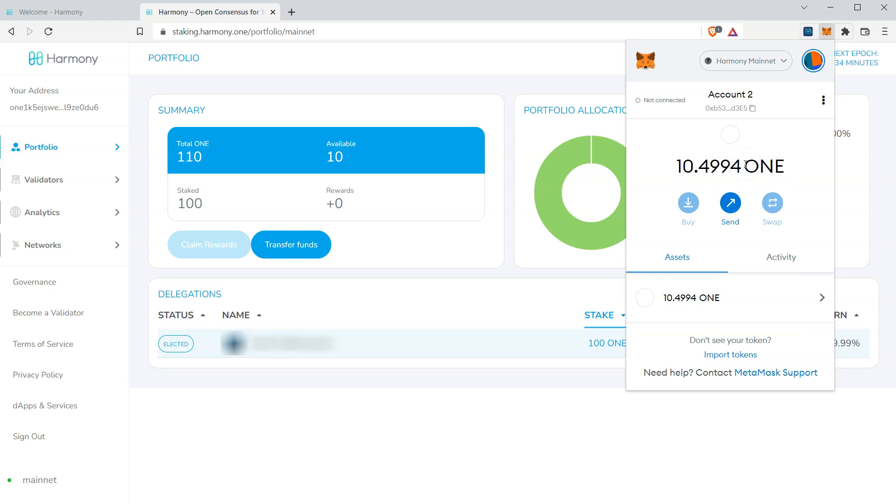
pyautogui.moveTo(745, 171)
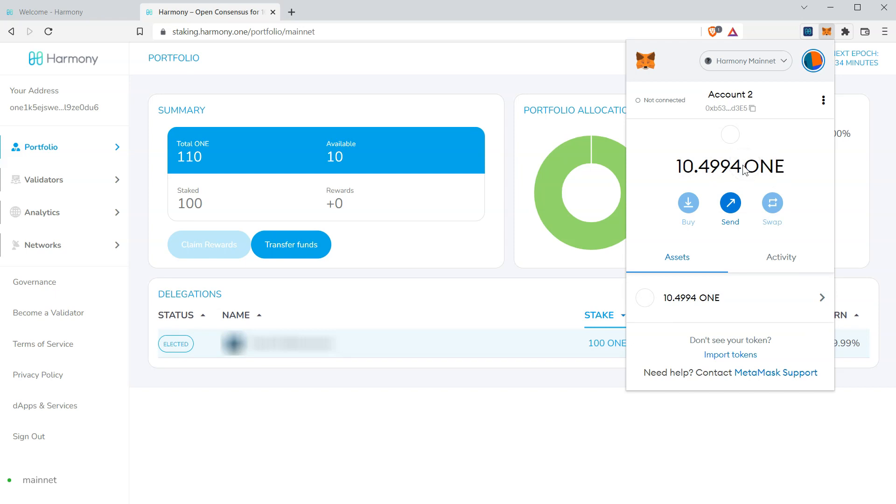
pyautogui.moveTo(740, 166)
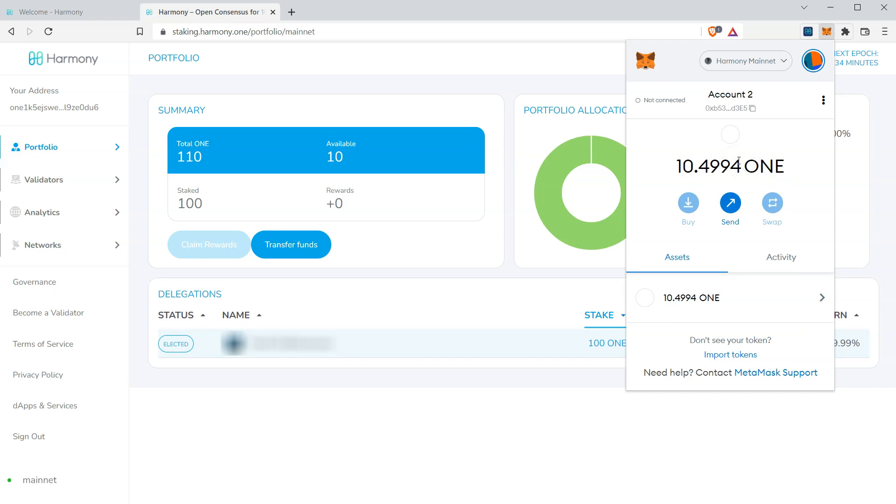
pyautogui.moveTo(547, 216)
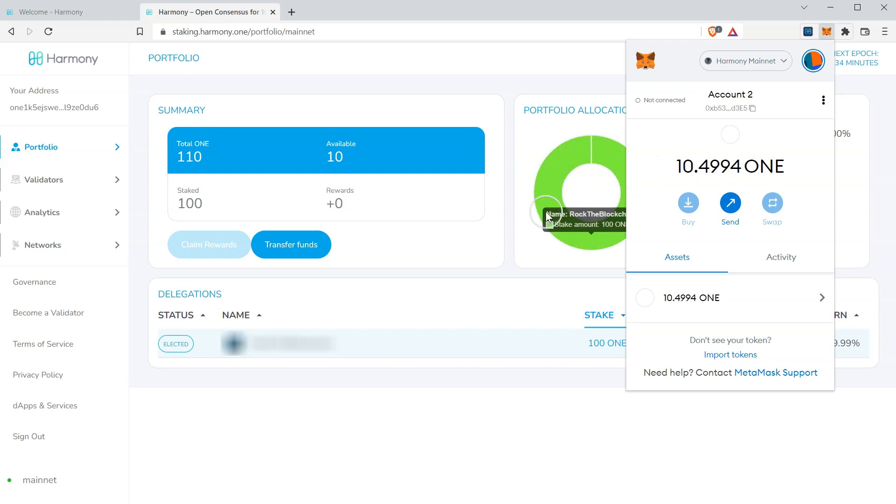
pyautogui.moveTo(454, 425)
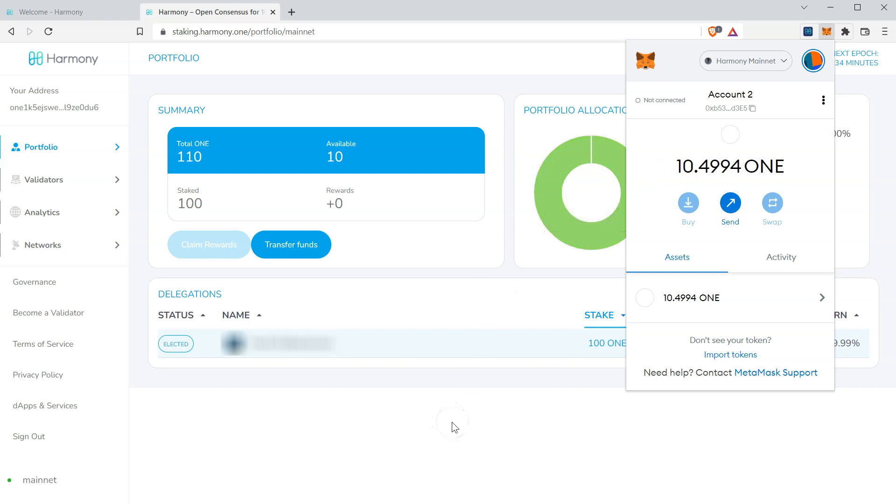
pyautogui.click(450, 422)
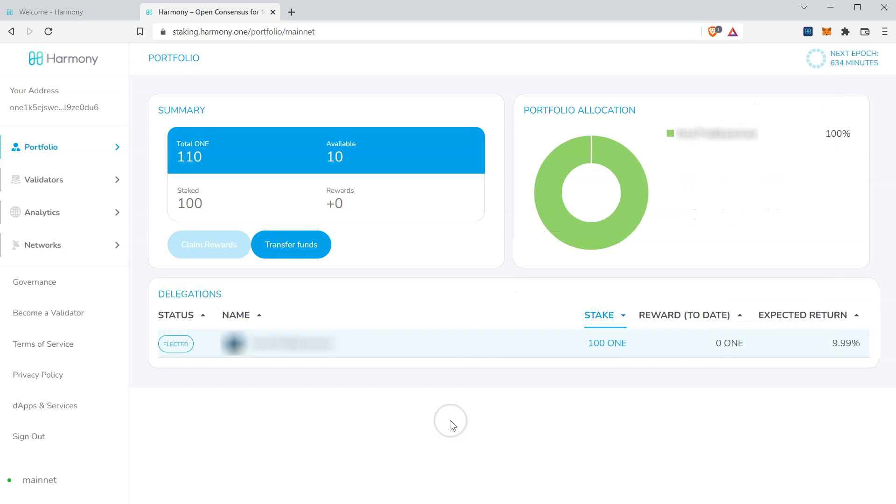
pyautogui.moveTo(28, 436)
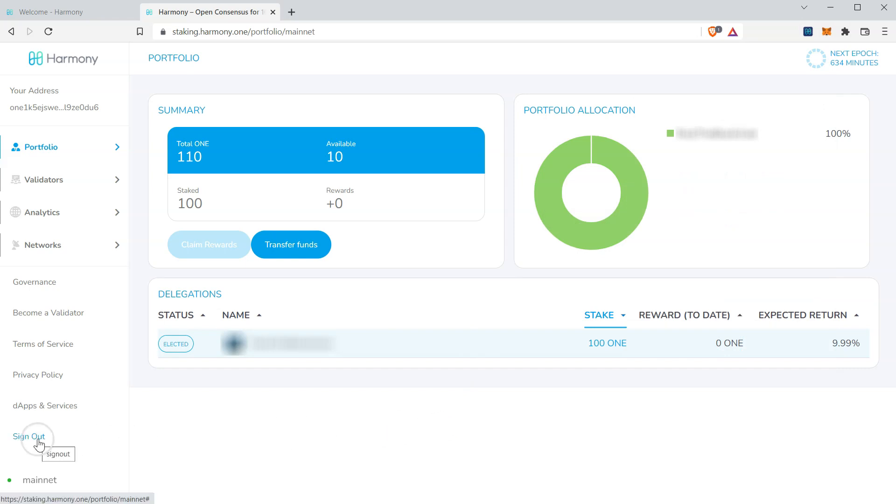
# Sign out of the dashboard and choose sign-in with an existing MetaMask wallet address.
pyautogui.click(28, 436)
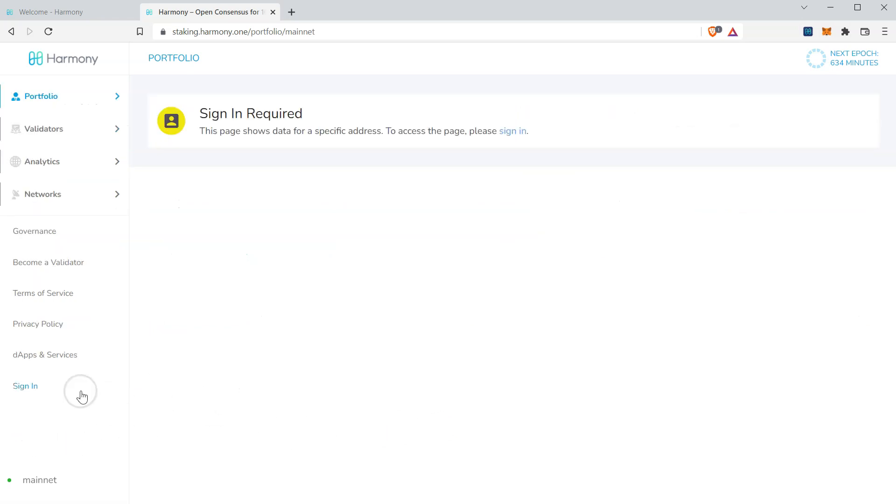
pyautogui.click(26, 385)
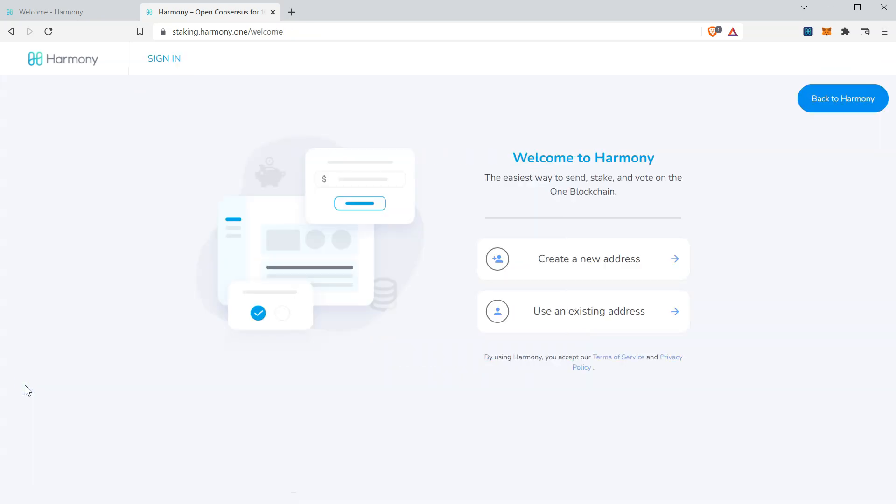
pyautogui.moveTo(546, 324)
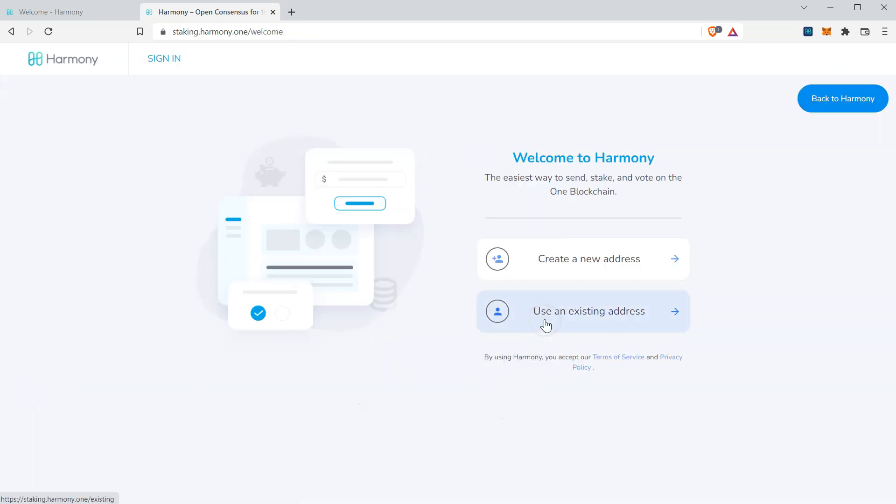
pyautogui.click(583, 311)
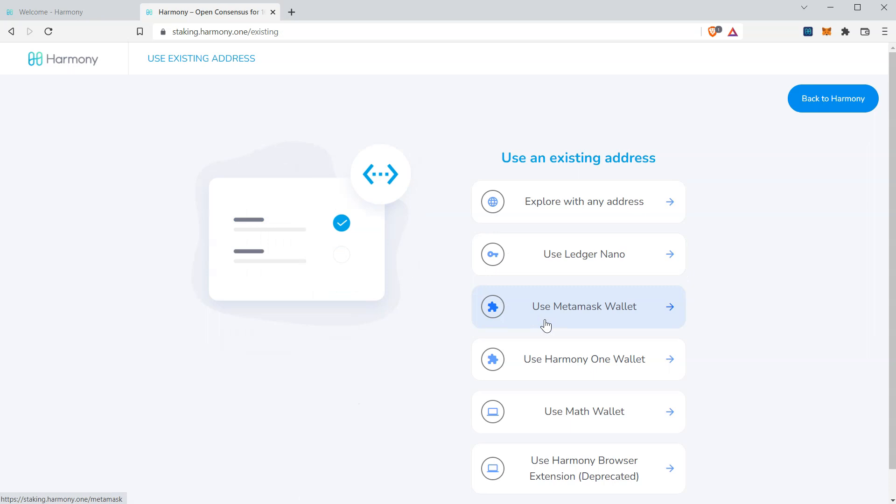
pyautogui.moveTo(620, 326)
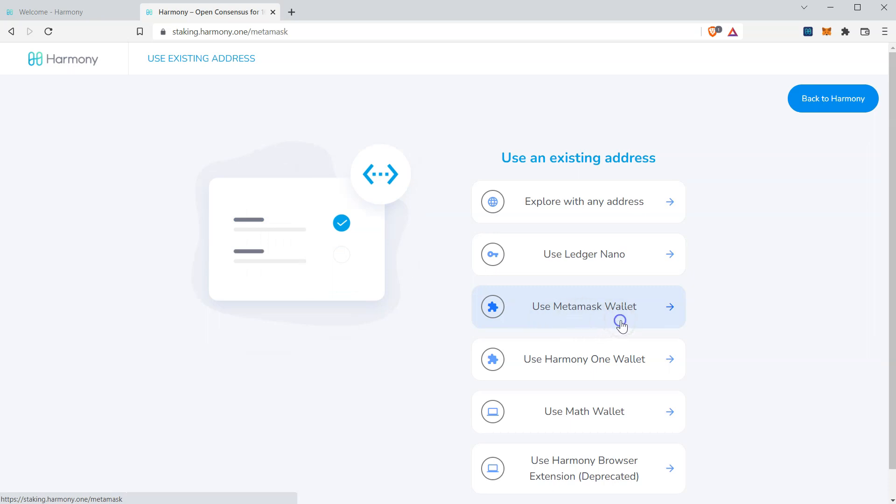
pyautogui.click(583, 306)
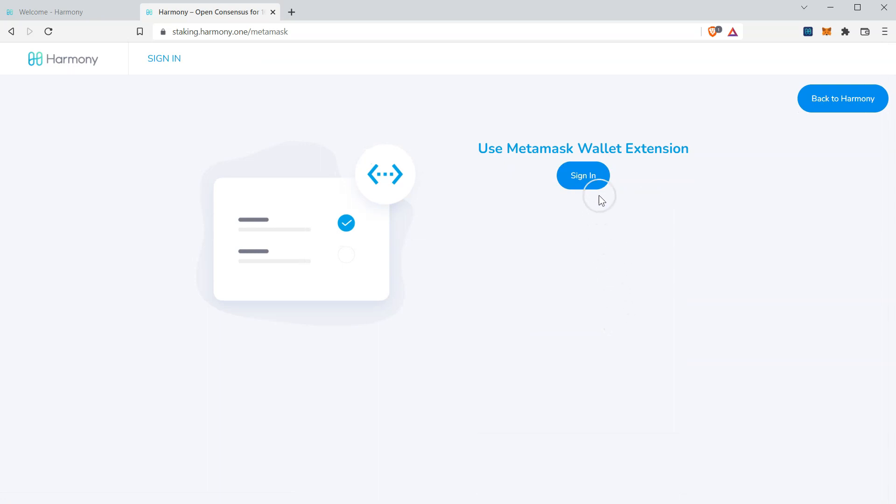
# Connect the staking site to MetaMask Account 2 and sign in with it.
pyautogui.click(582, 175)
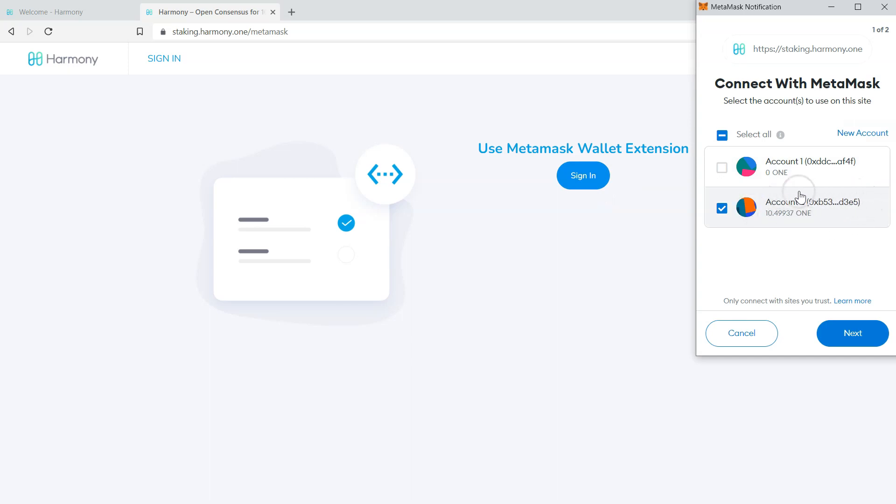
pyautogui.moveTo(775, 200)
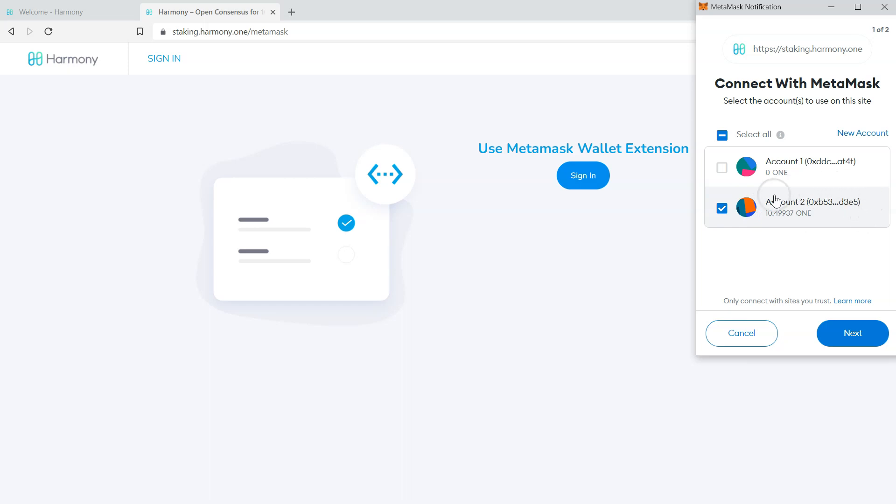
pyautogui.moveTo(800, 215)
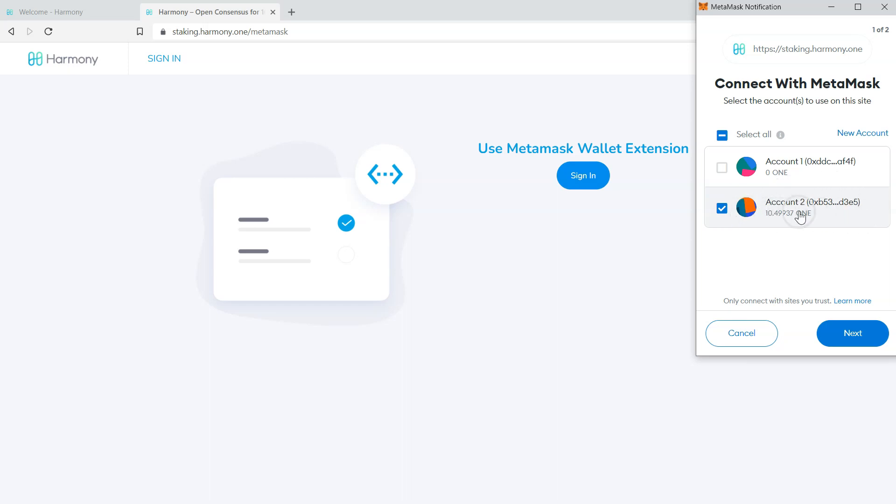
pyautogui.click(852, 333)
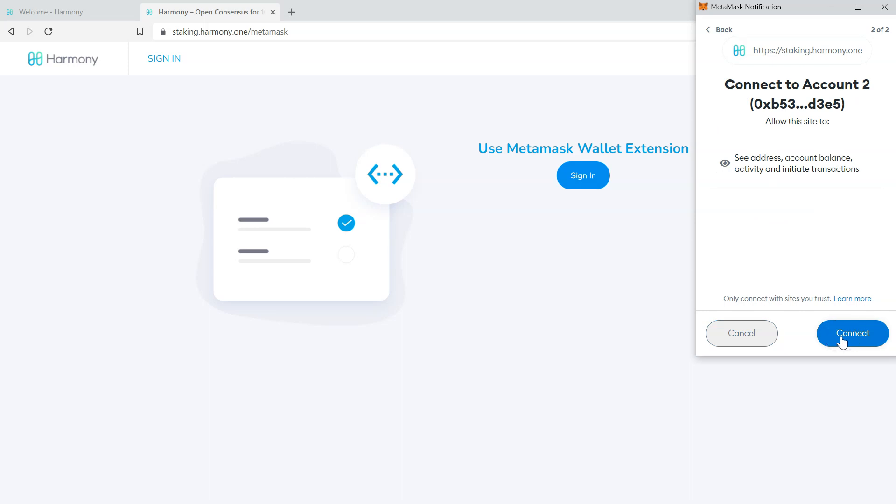
pyautogui.click(852, 333)
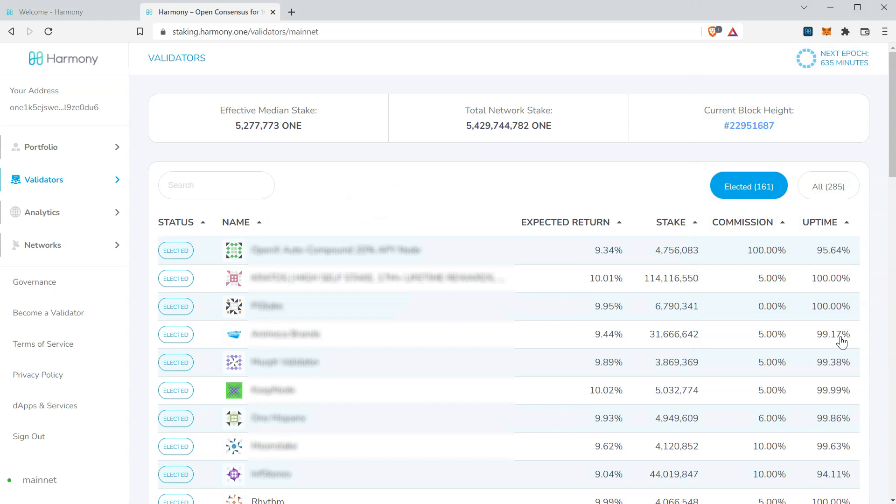
# Show the Portfolio page with 110 total ONE, 100 staked and 10 available.
pyautogui.click(40, 146)
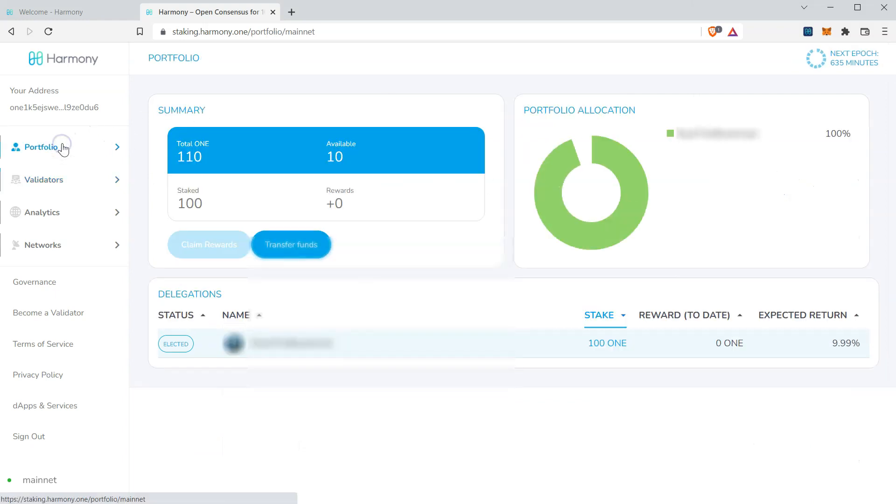
pyautogui.moveTo(341, 182)
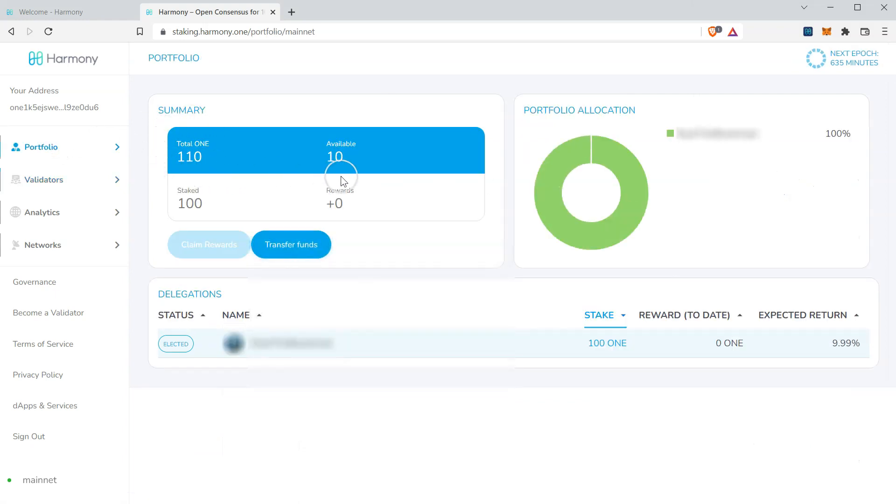
pyautogui.moveTo(188, 134)
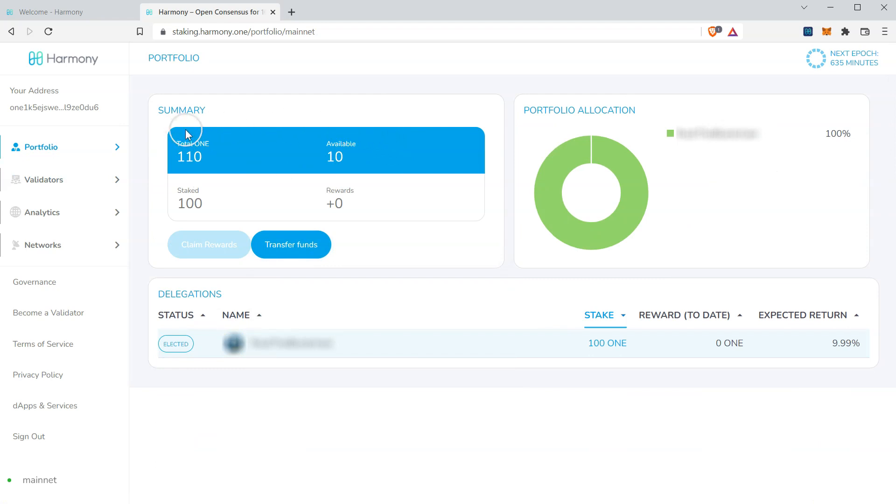
pyautogui.moveTo(257, 82)
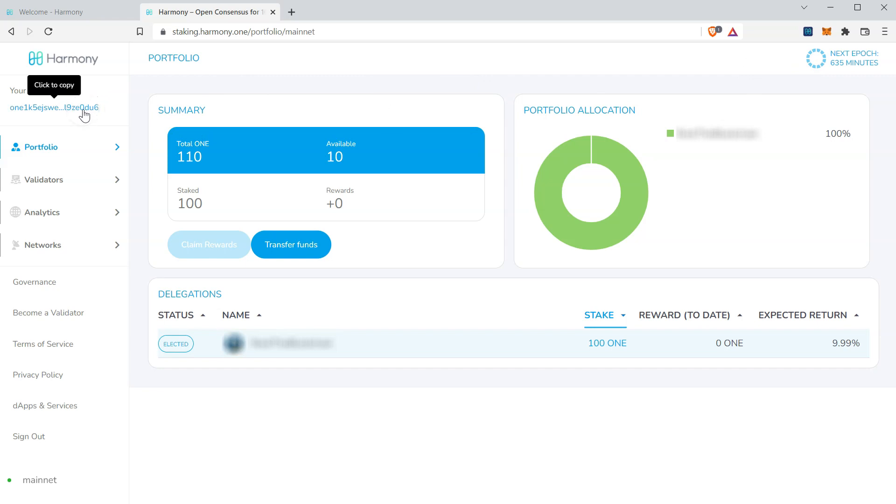
pyautogui.moveTo(225, 86)
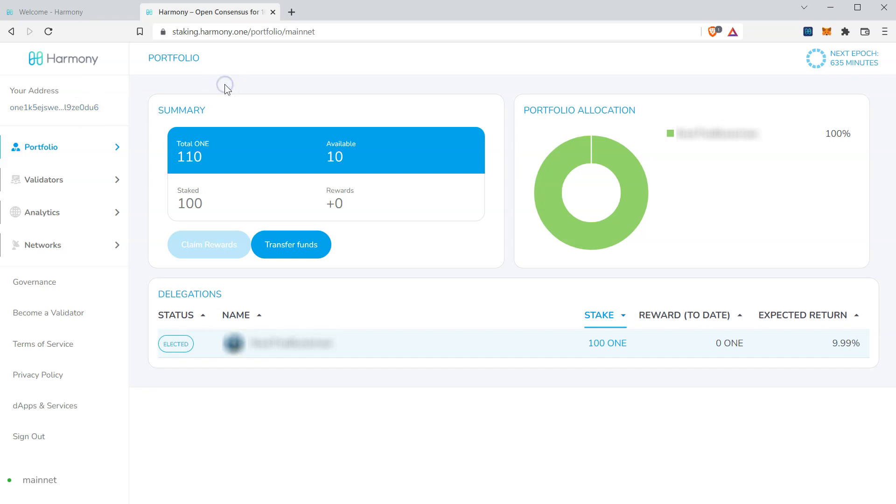
pyautogui.moveTo(738, 86)
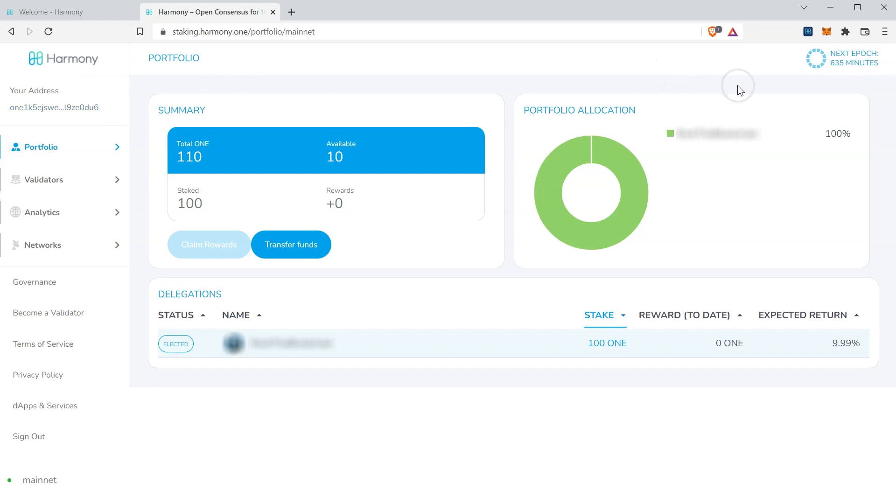
pyautogui.moveTo(740, 90)
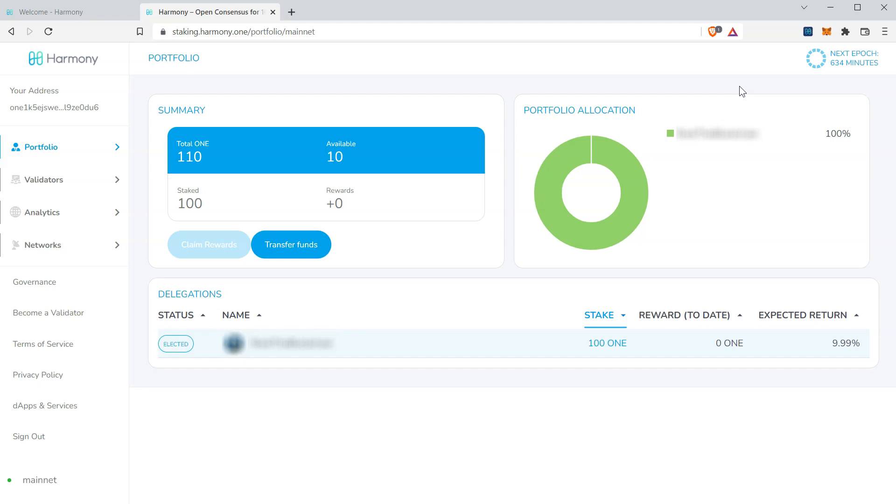
pyautogui.moveTo(826, 32)
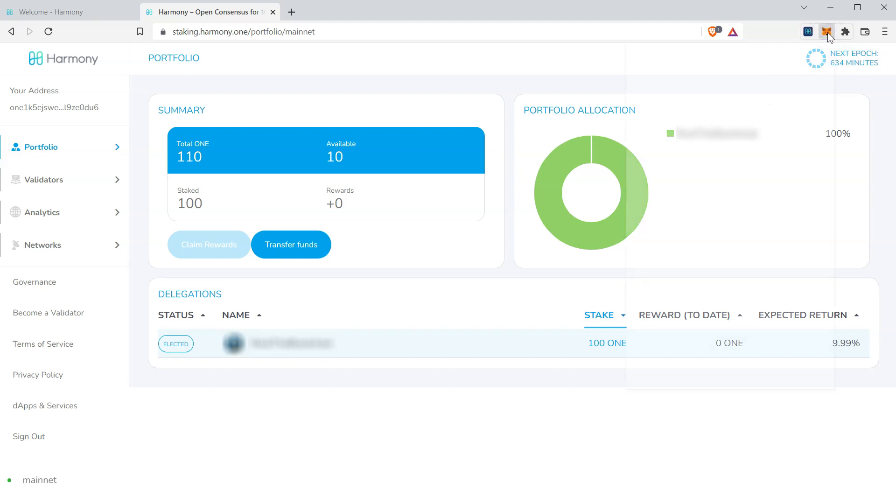
pyautogui.click(826, 31)
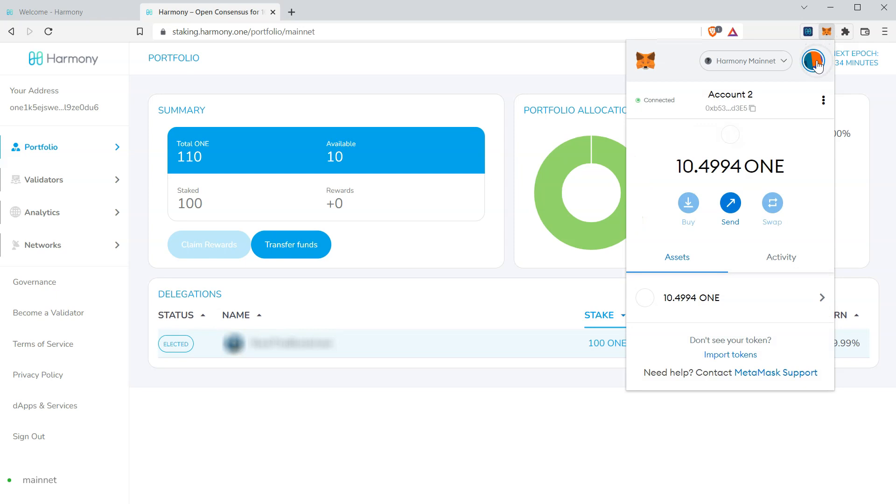
pyautogui.click(816, 61)
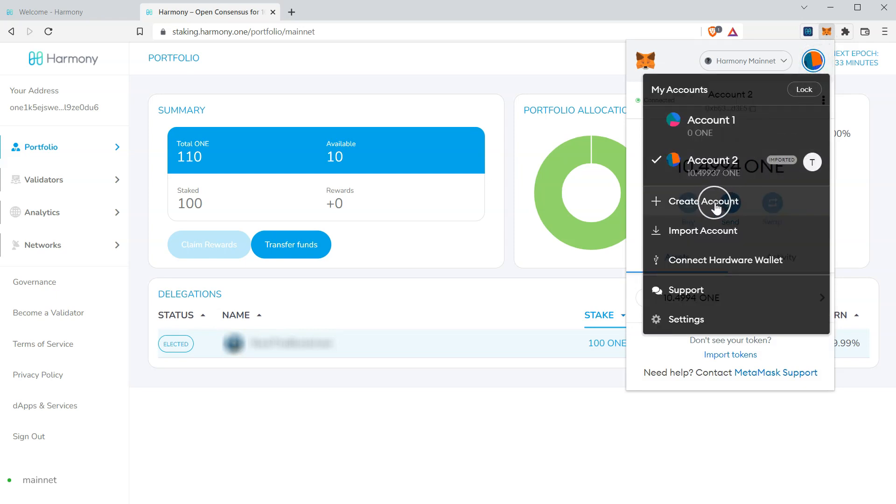
pyautogui.click(707, 202)
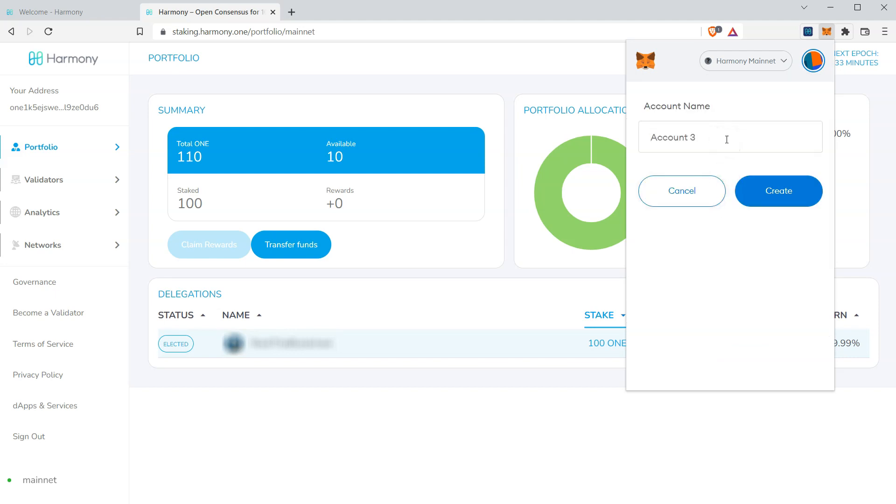
pyautogui.write('New Account')
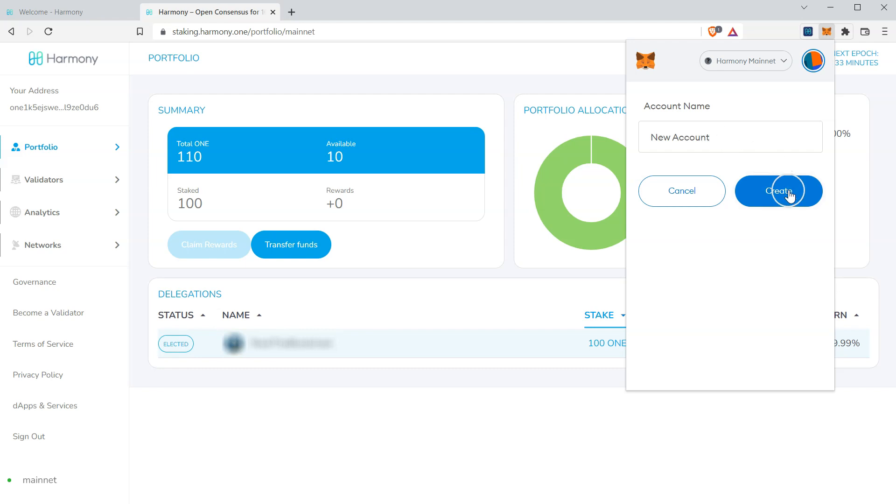
pyautogui.click(779, 191)
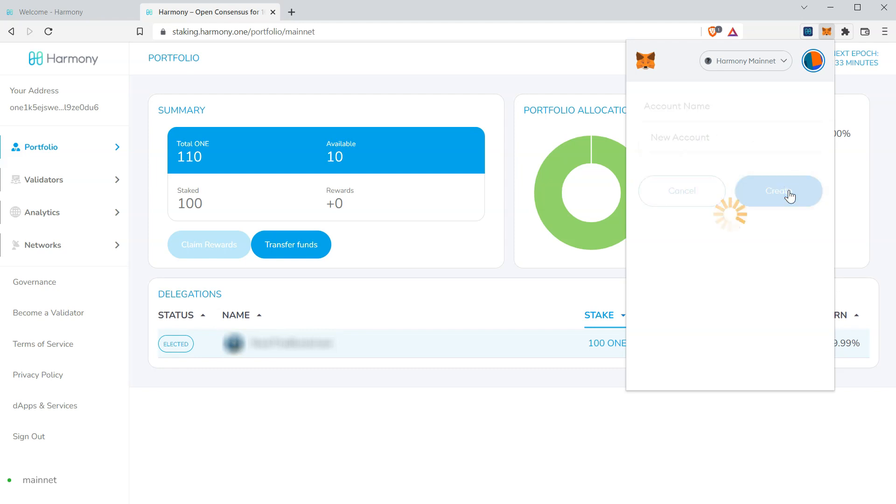
pyautogui.click(778, 190)
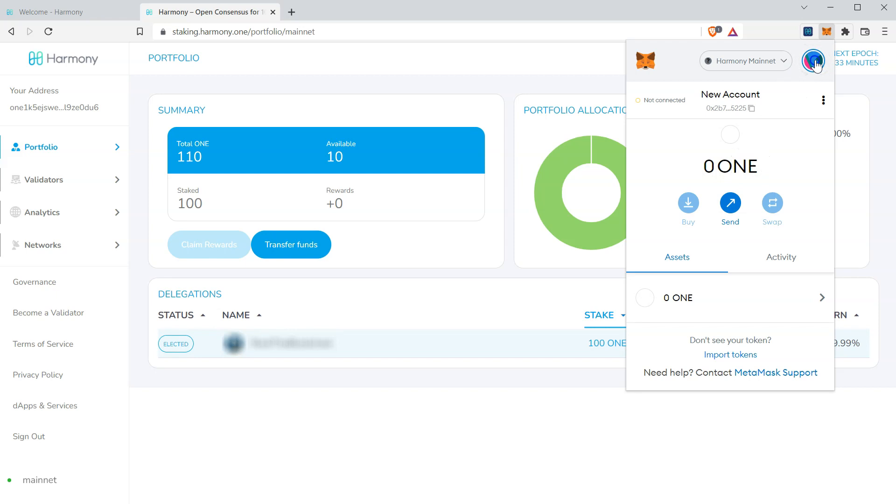
pyautogui.click(812, 61)
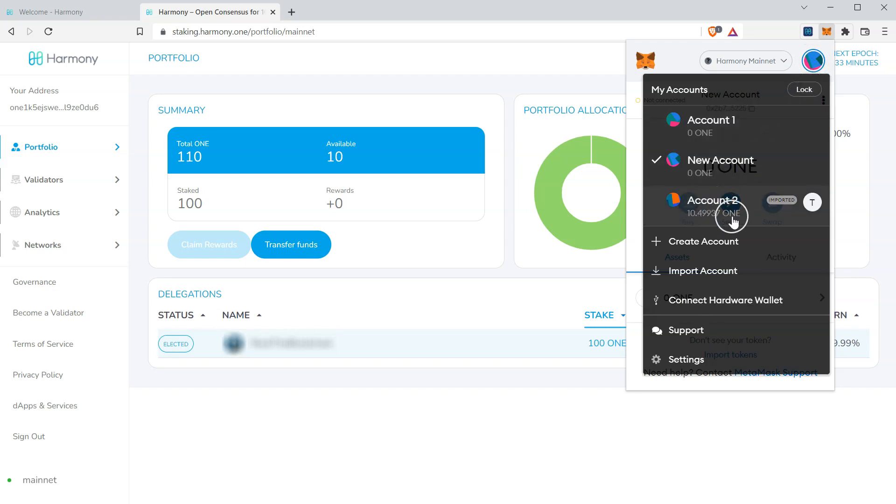
pyautogui.moveTo(816, 207)
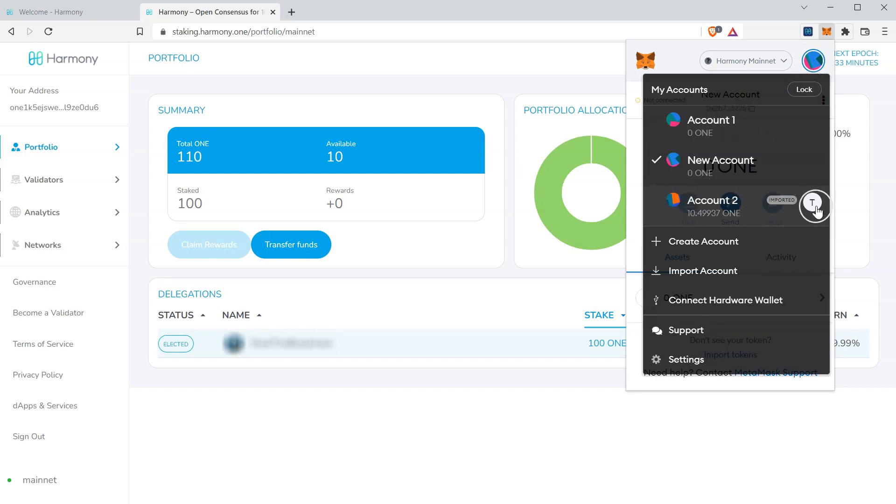
pyautogui.moveTo(759, 218)
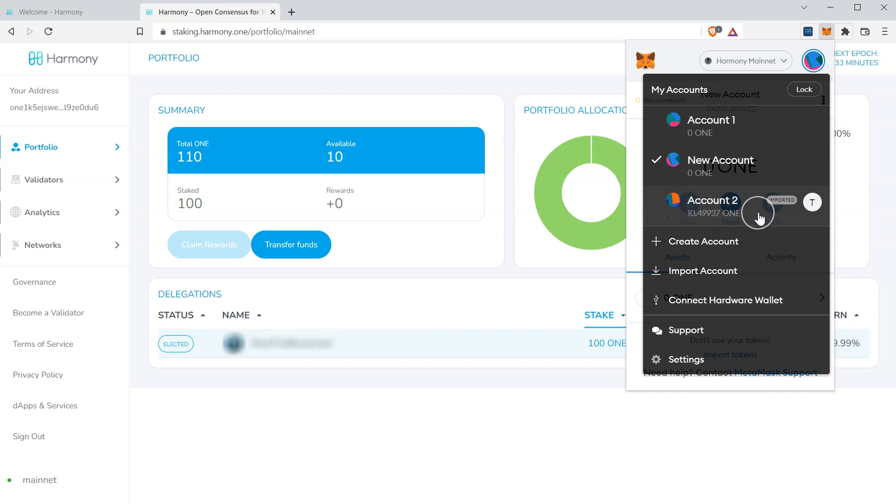
pyautogui.moveTo(758, 215)
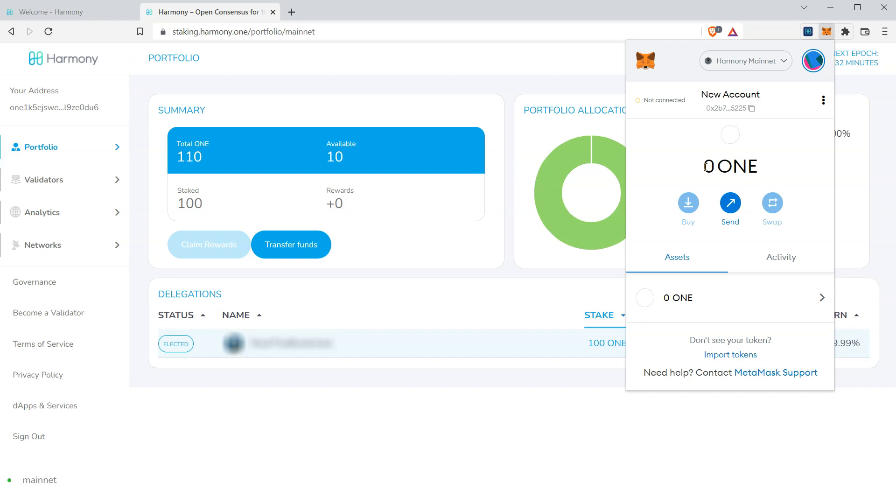
pyautogui.moveTo(800, 165)
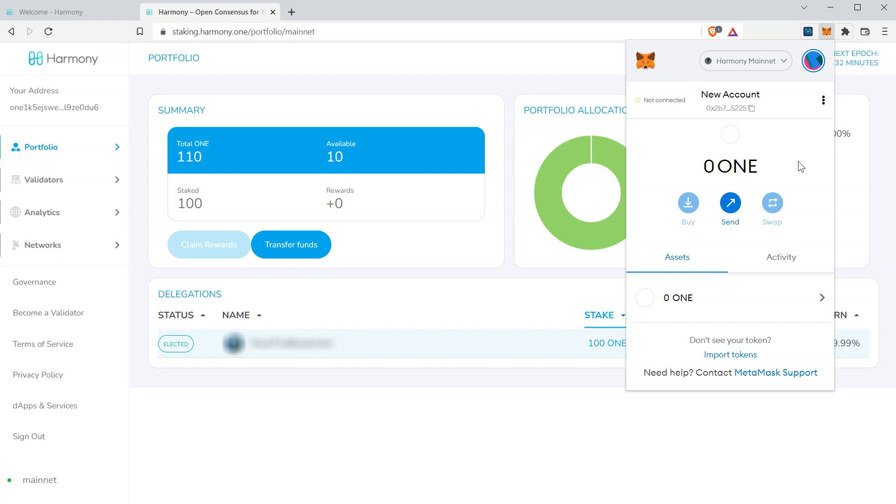
pyautogui.moveTo(813, 62)
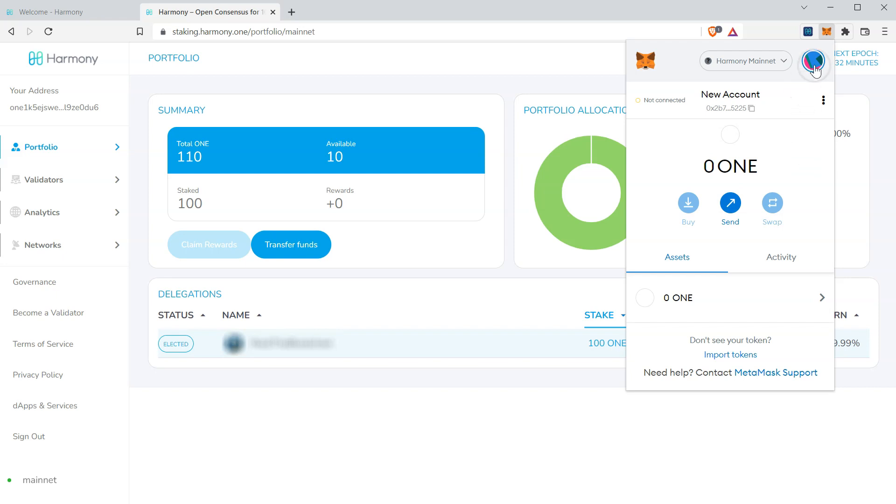
# From Account 2, start a transfer to my own New Account as recipient.
pyautogui.click(813, 61)
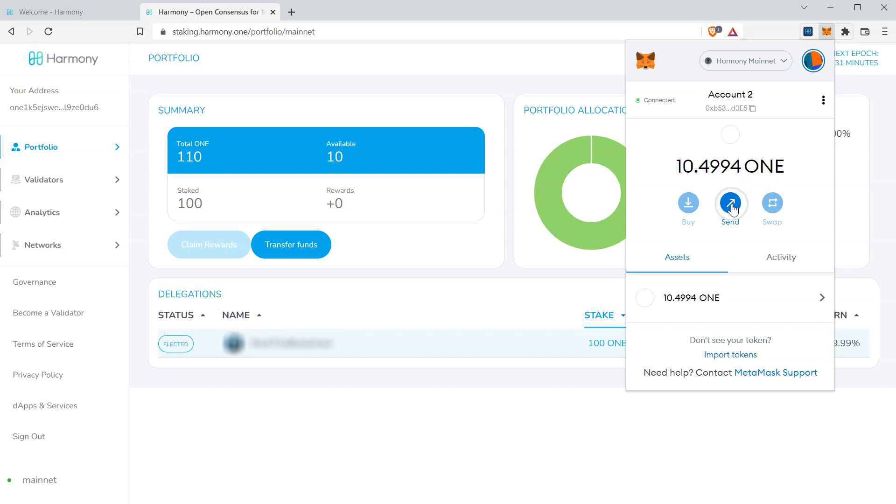
pyautogui.click(730, 203)
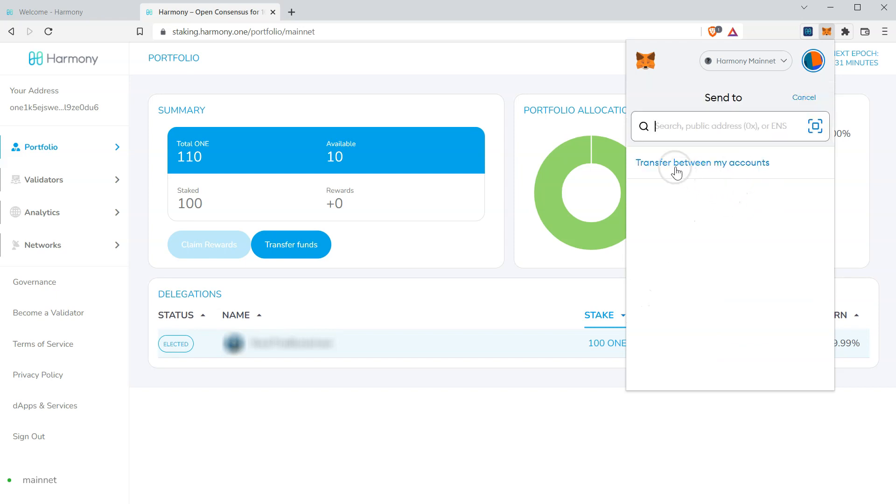
pyautogui.moveTo(757, 168)
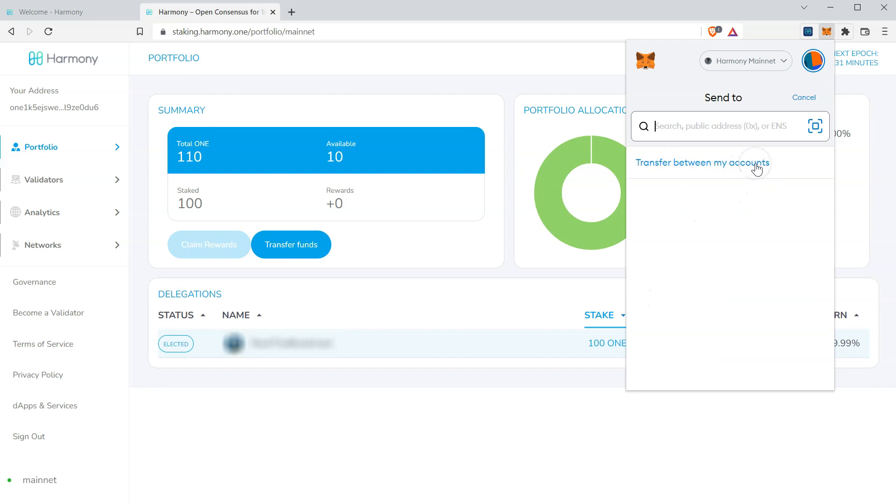
pyautogui.click(701, 163)
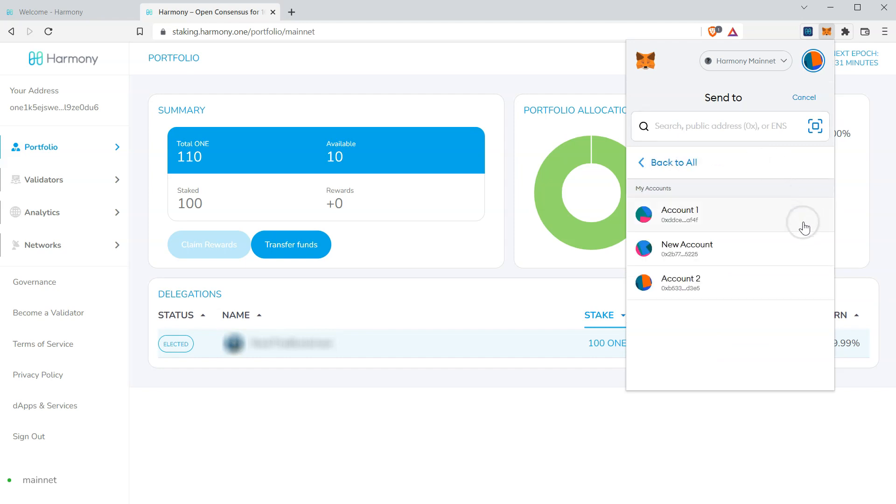
pyautogui.moveTo(707, 253)
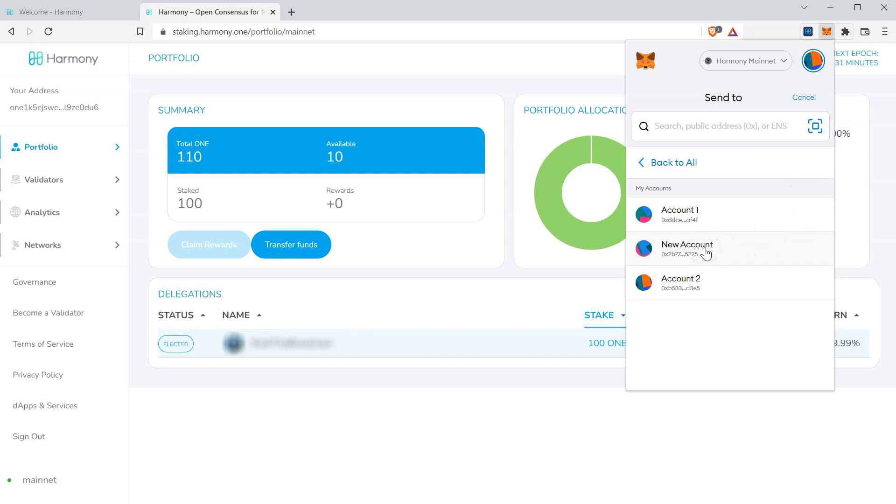
pyautogui.click(686, 249)
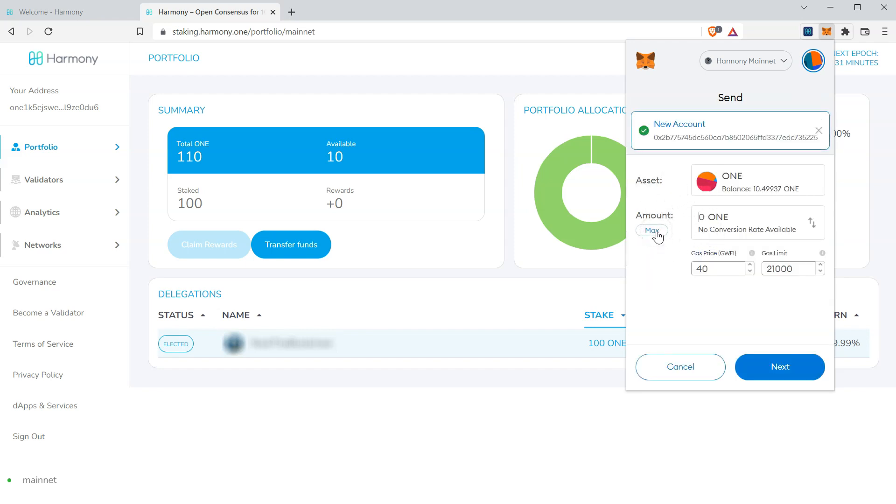
# Set the amount to 10 ONE with gas price 31 and confirm the transfer.
pyautogui.click(651, 229)
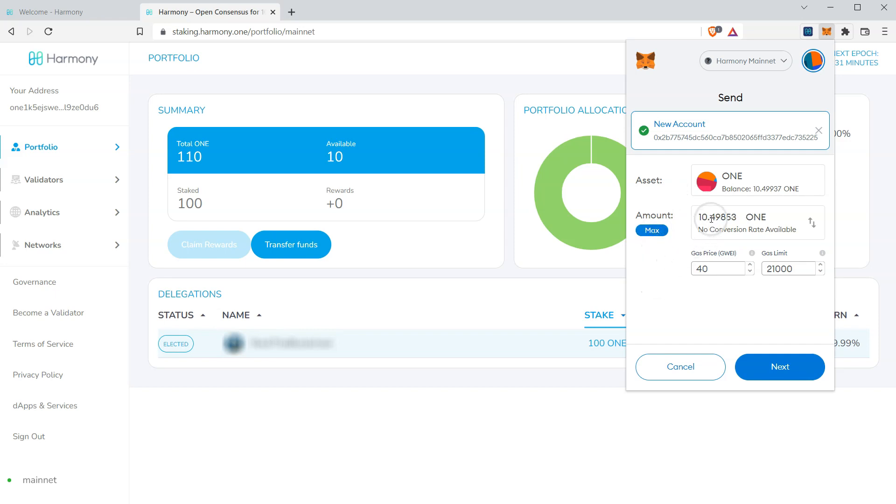
pyautogui.doubleClick(722, 218)
pyautogui.write('10')
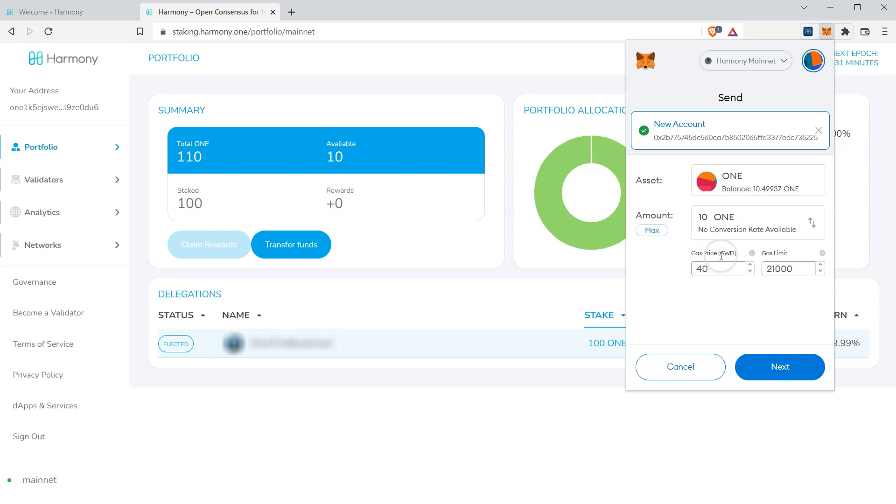
pyautogui.tripleClick(717, 268)
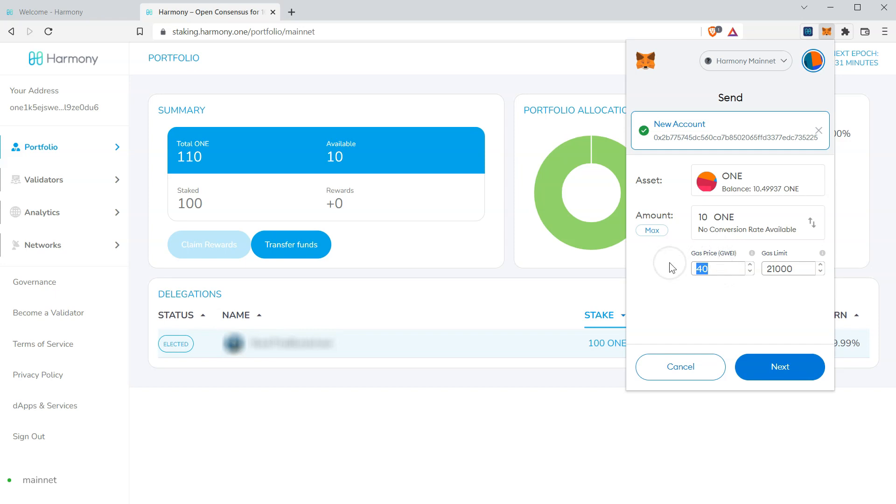
pyautogui.write('31')
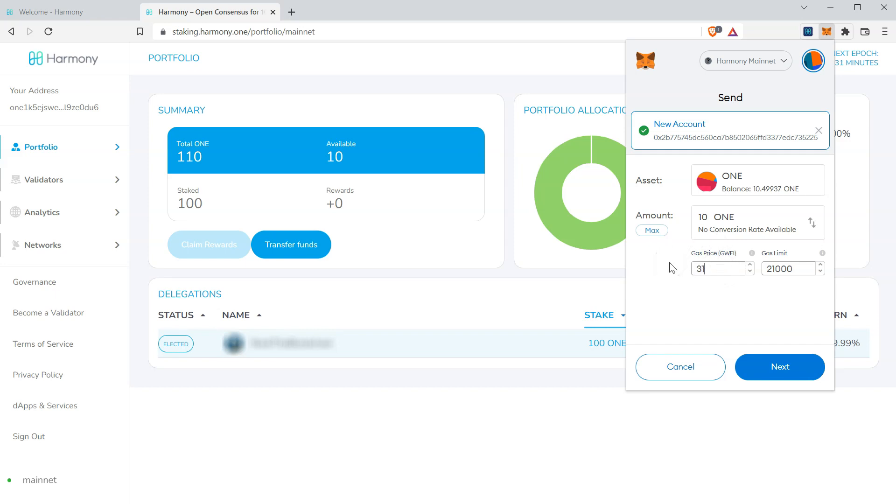
pyautogui.moveTo(780, 367)
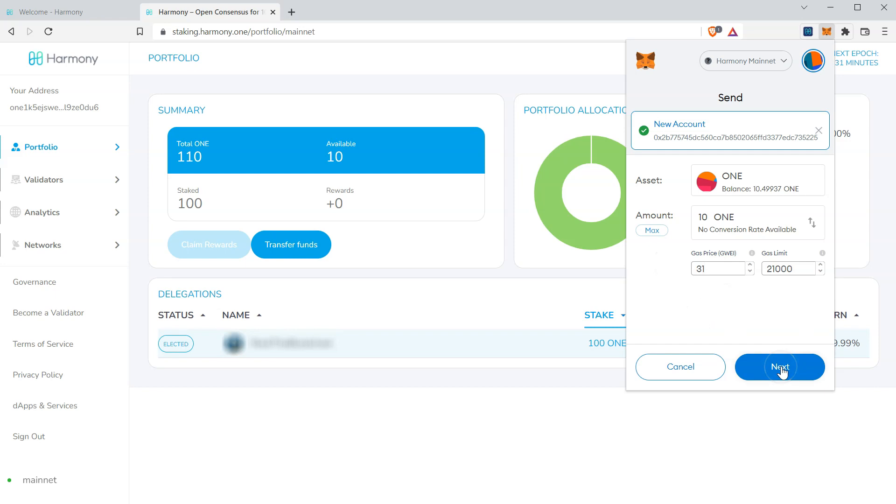
pyautogui.click(779, 366)
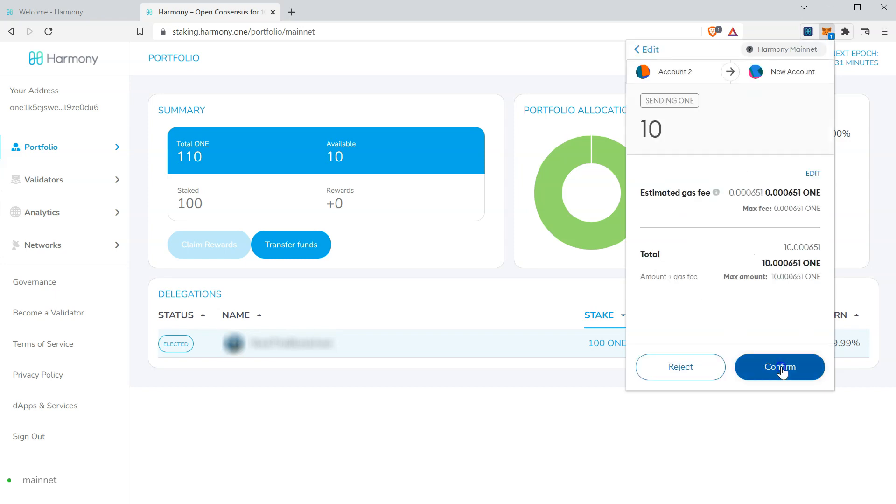
pyautogui.click(779, 367)
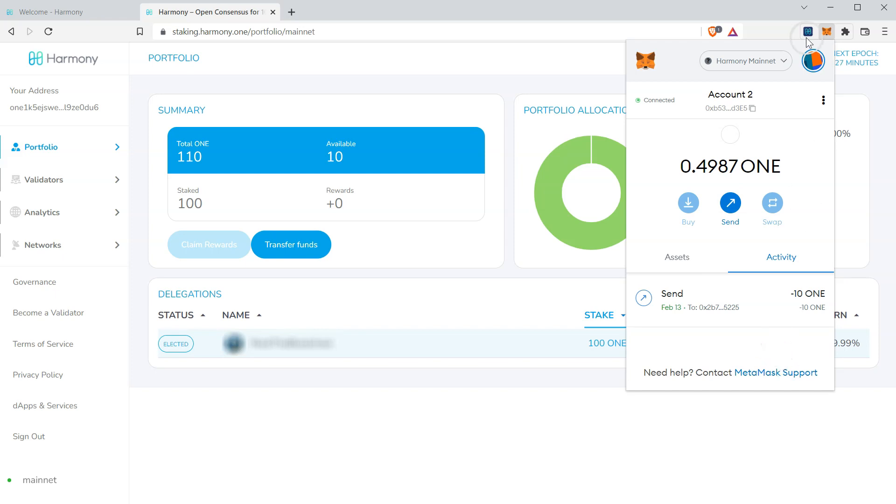
# Switch to New Account and view its 10 ONE balance.
pyautogui.click(812, 61)
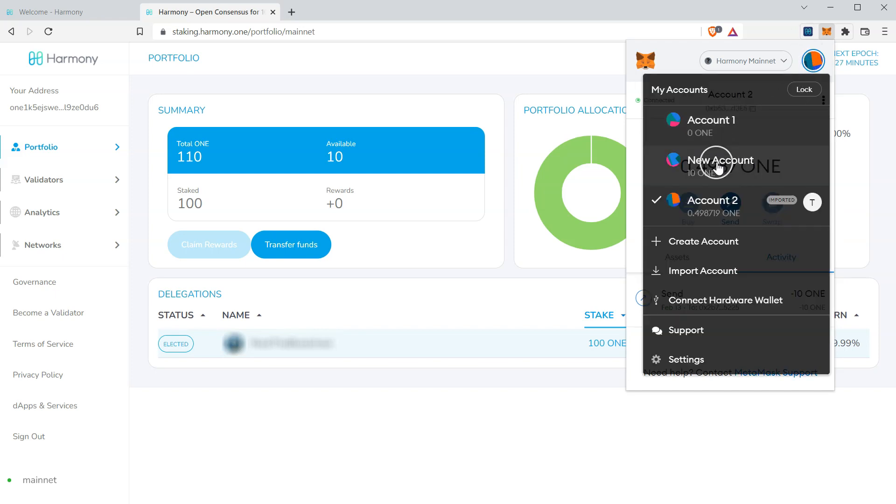
pyautogui.click(720, 160)
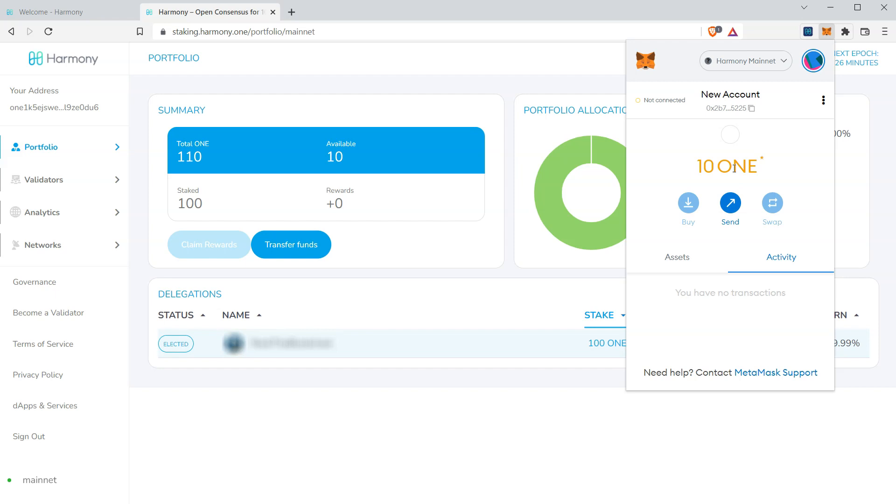
pyautogui.moveTo(737, 166)
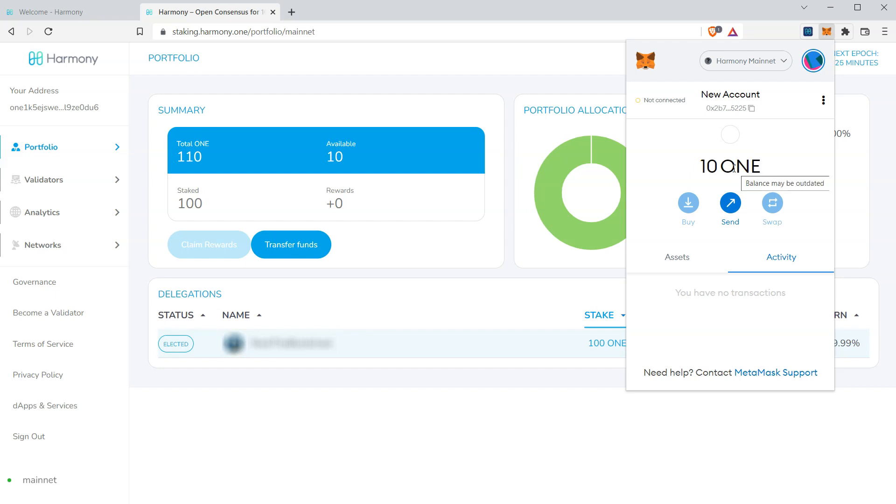